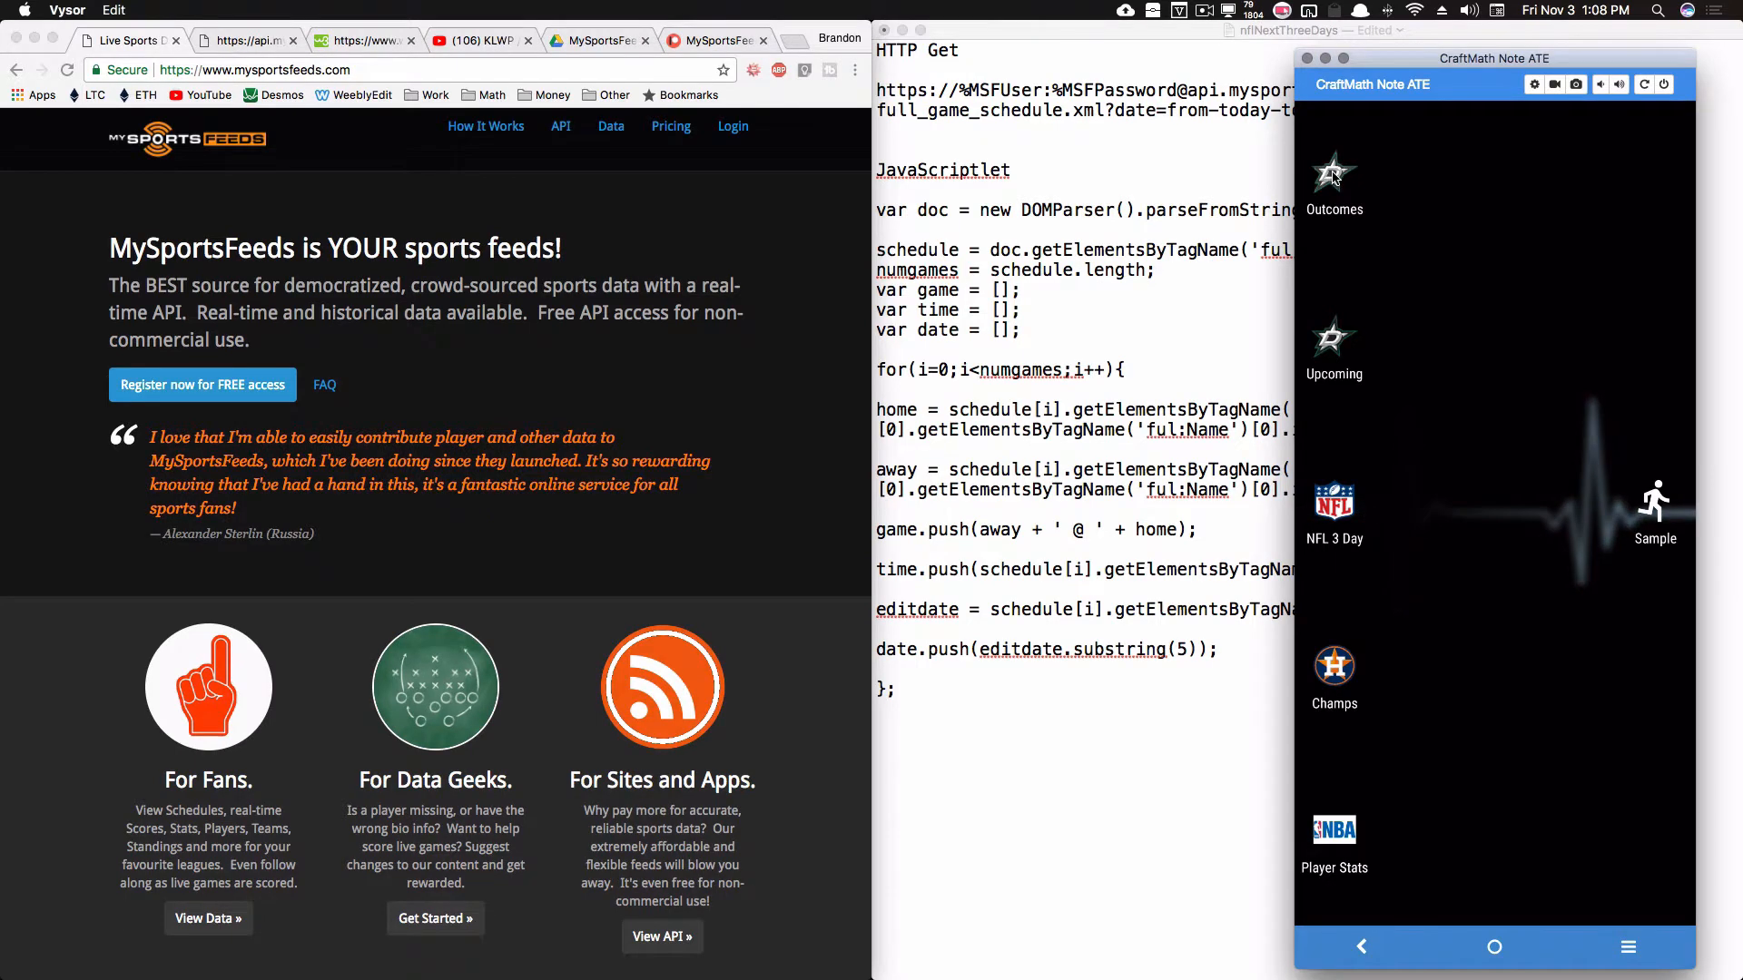
Step: Scroll through the Dallas Stars upcoming games table, then return to the home screen
left_click(1334, 178)
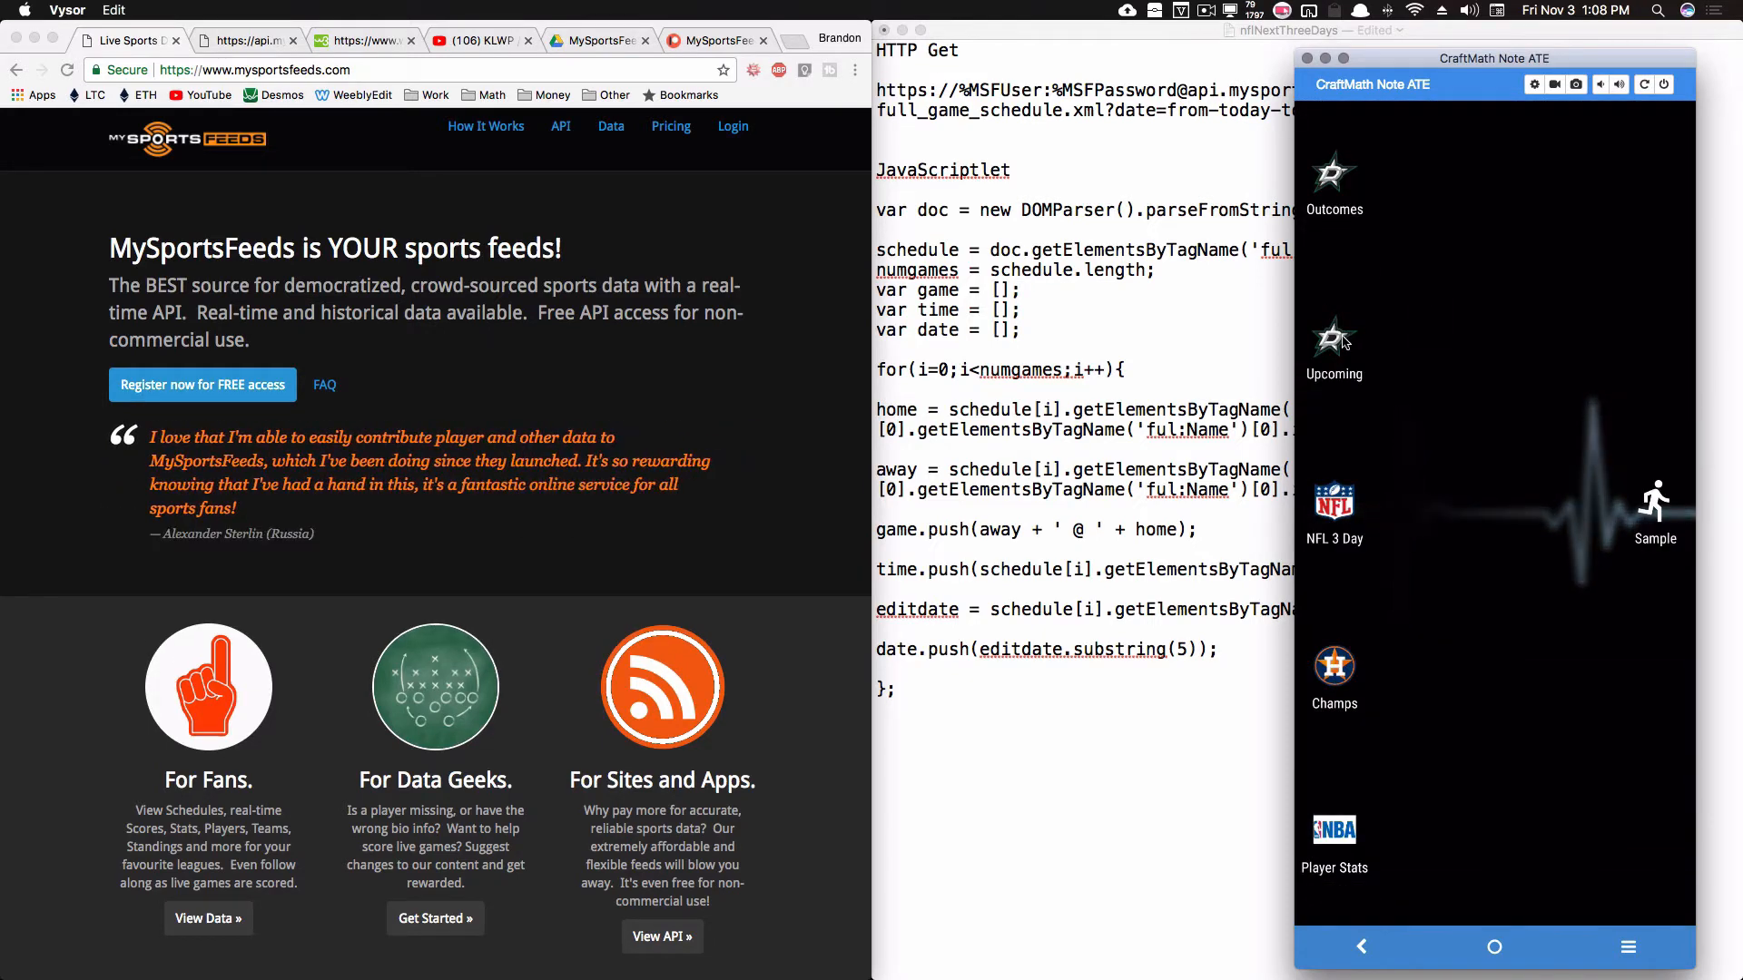
left_click(1334, 338)
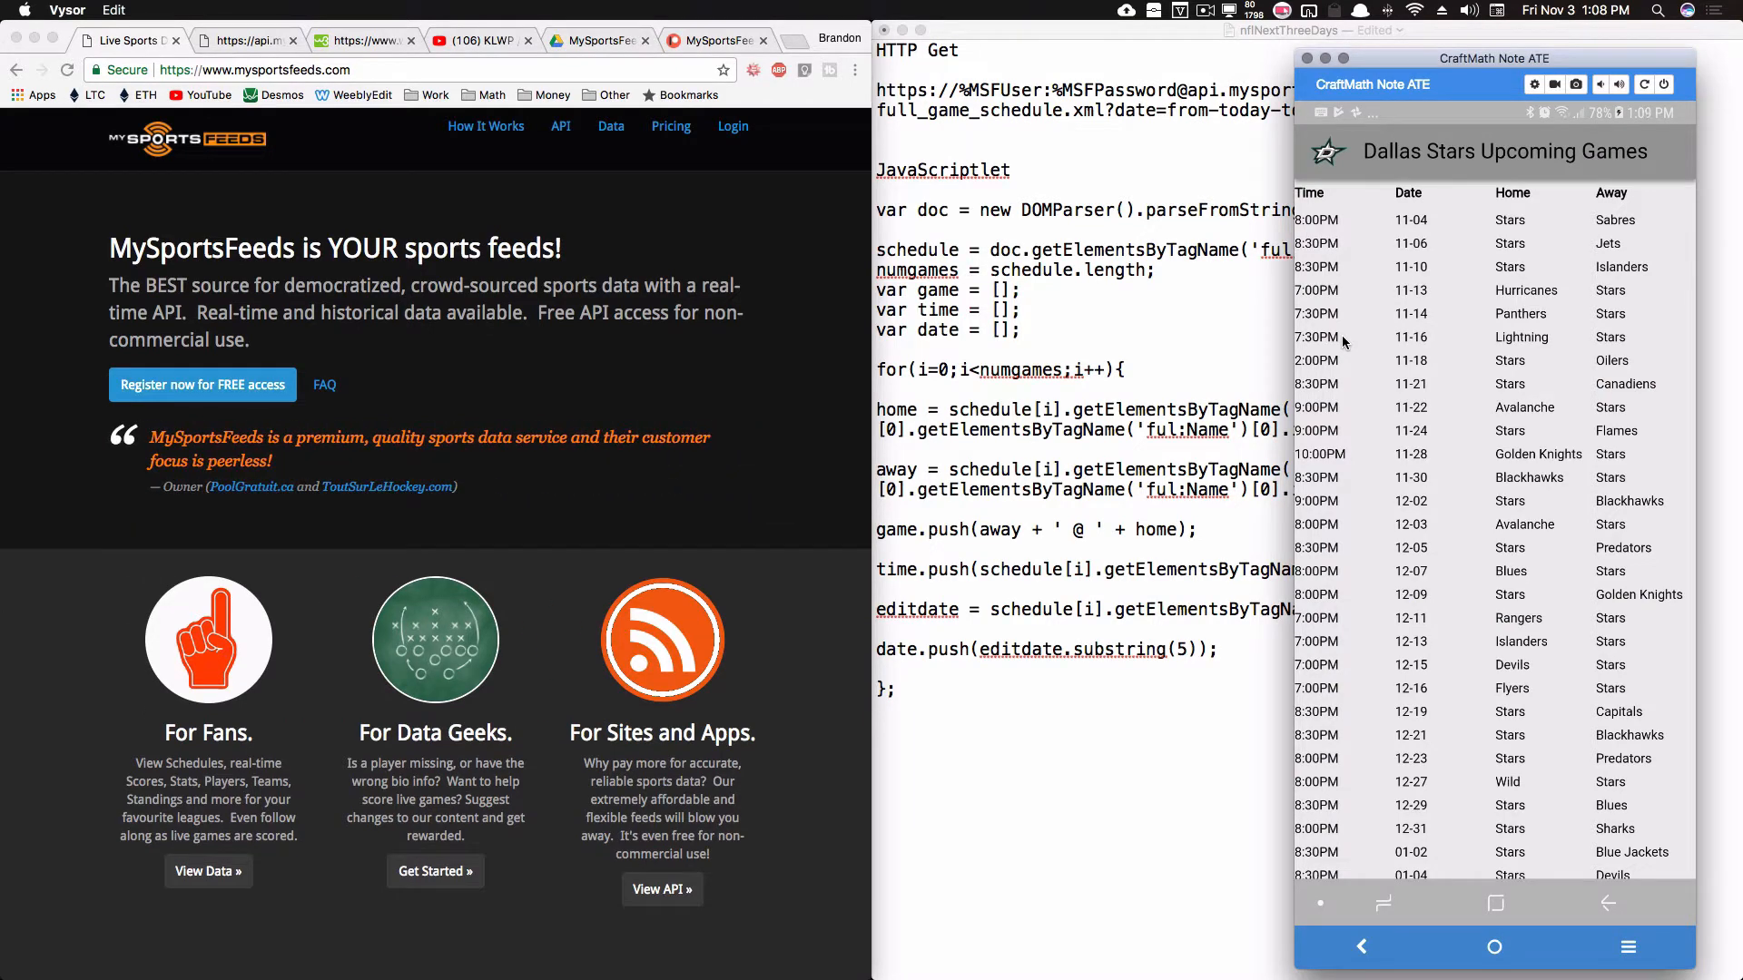
mouse_move(1450, 312)
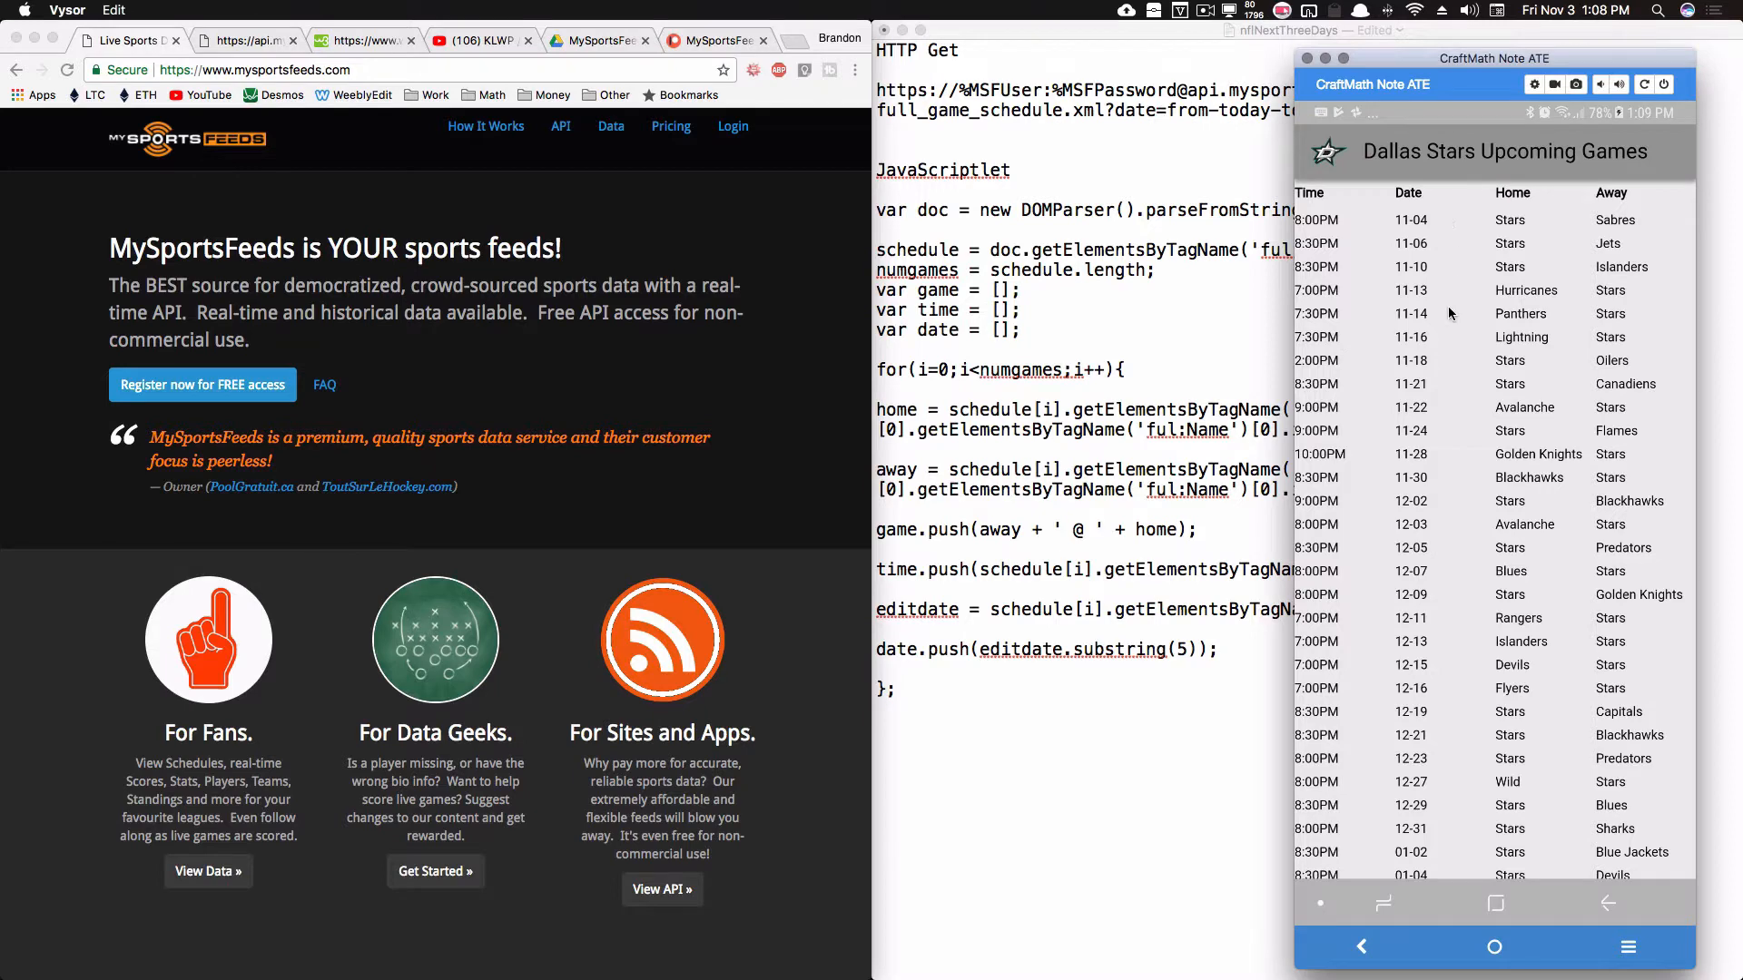
scroll("down", 3)
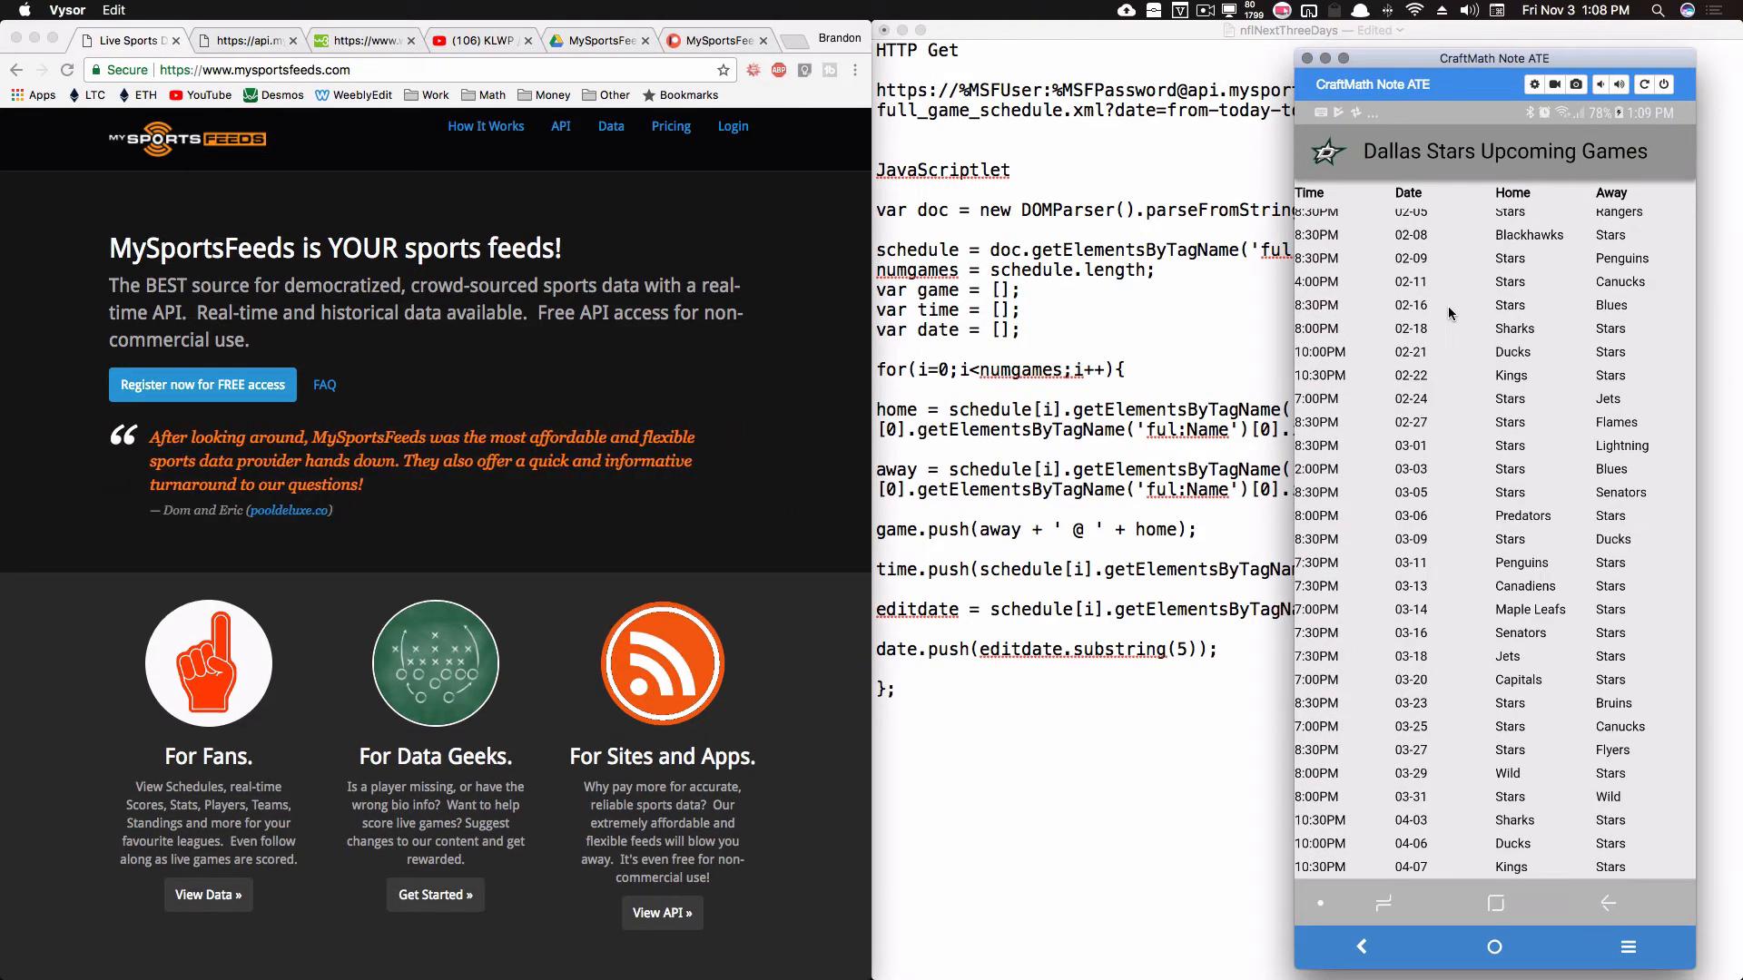
scroll("down", 3)
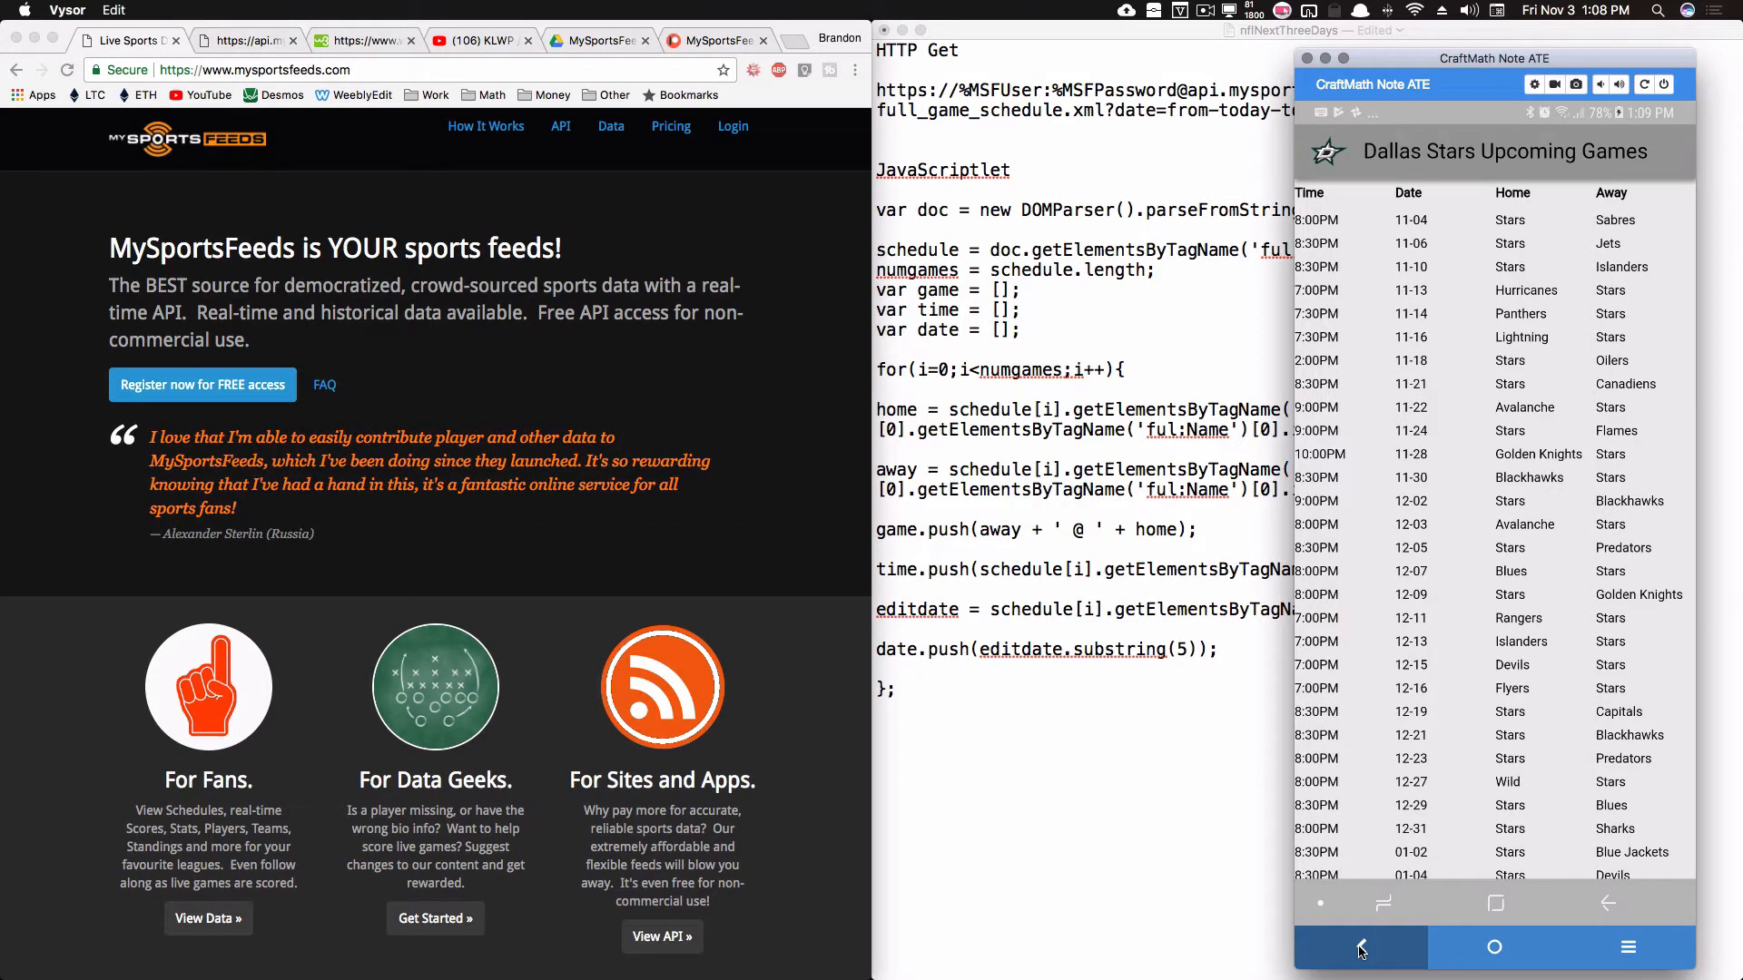
left_click(1360, 947)
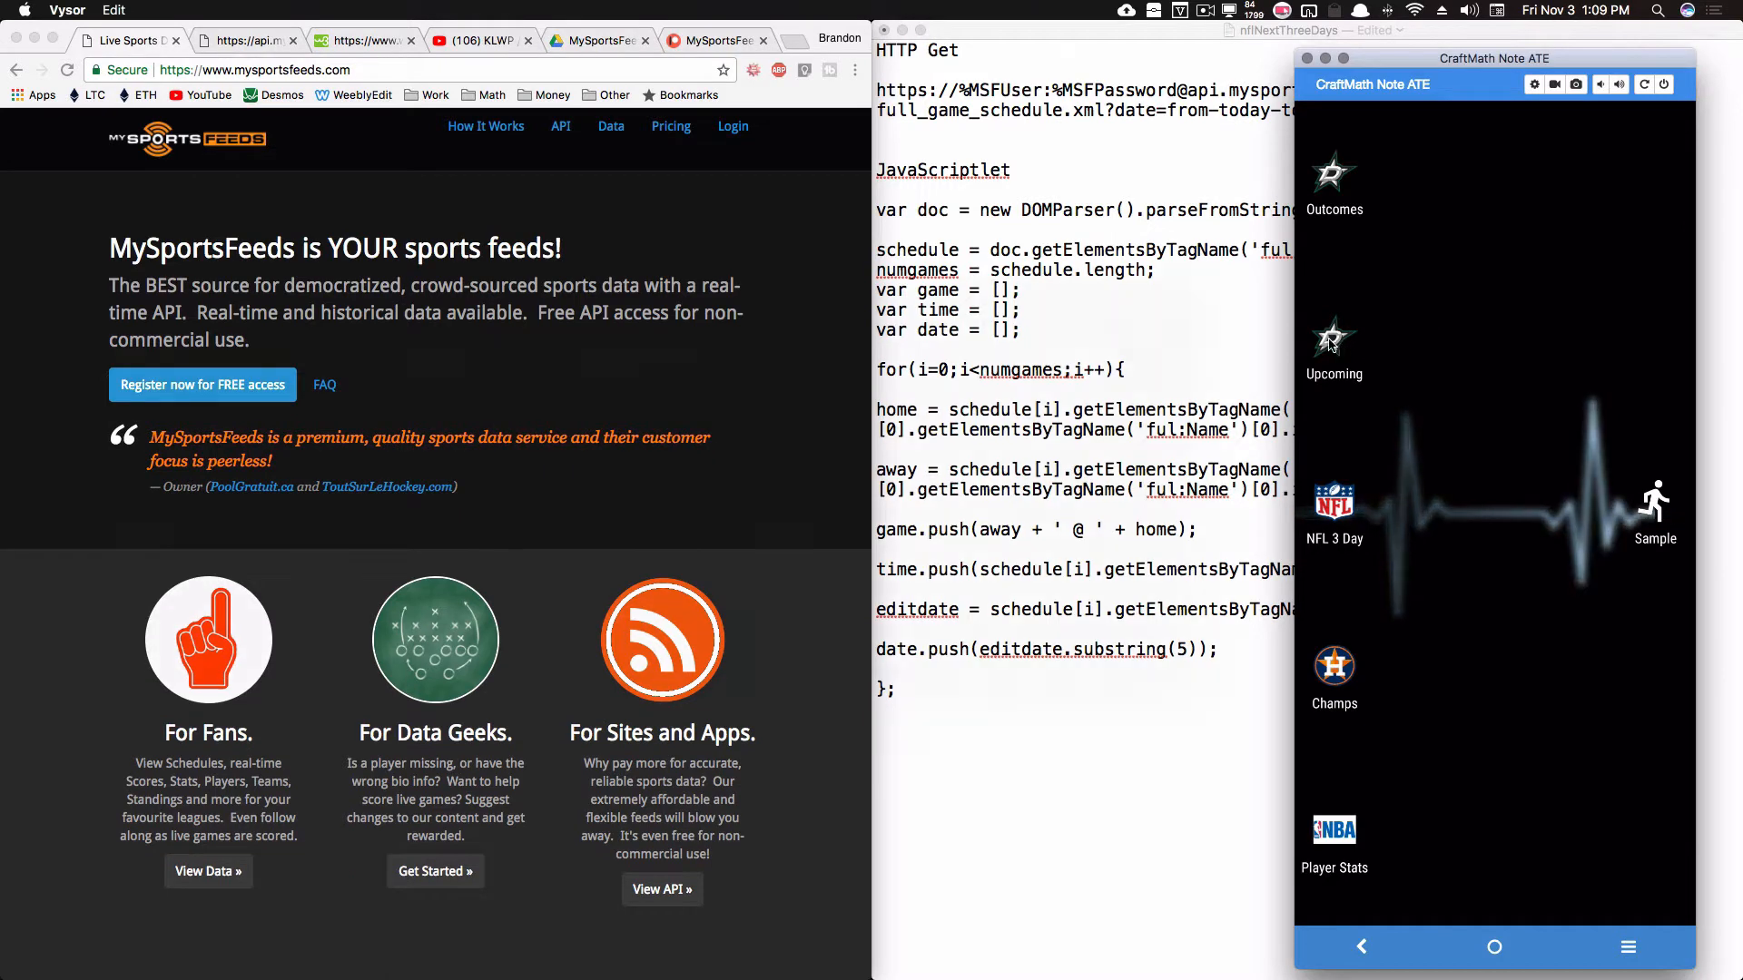
Step: View the Dallas Stars game outcomes table, then scroll the NBA Player Stats table
left_click(1333, 339)
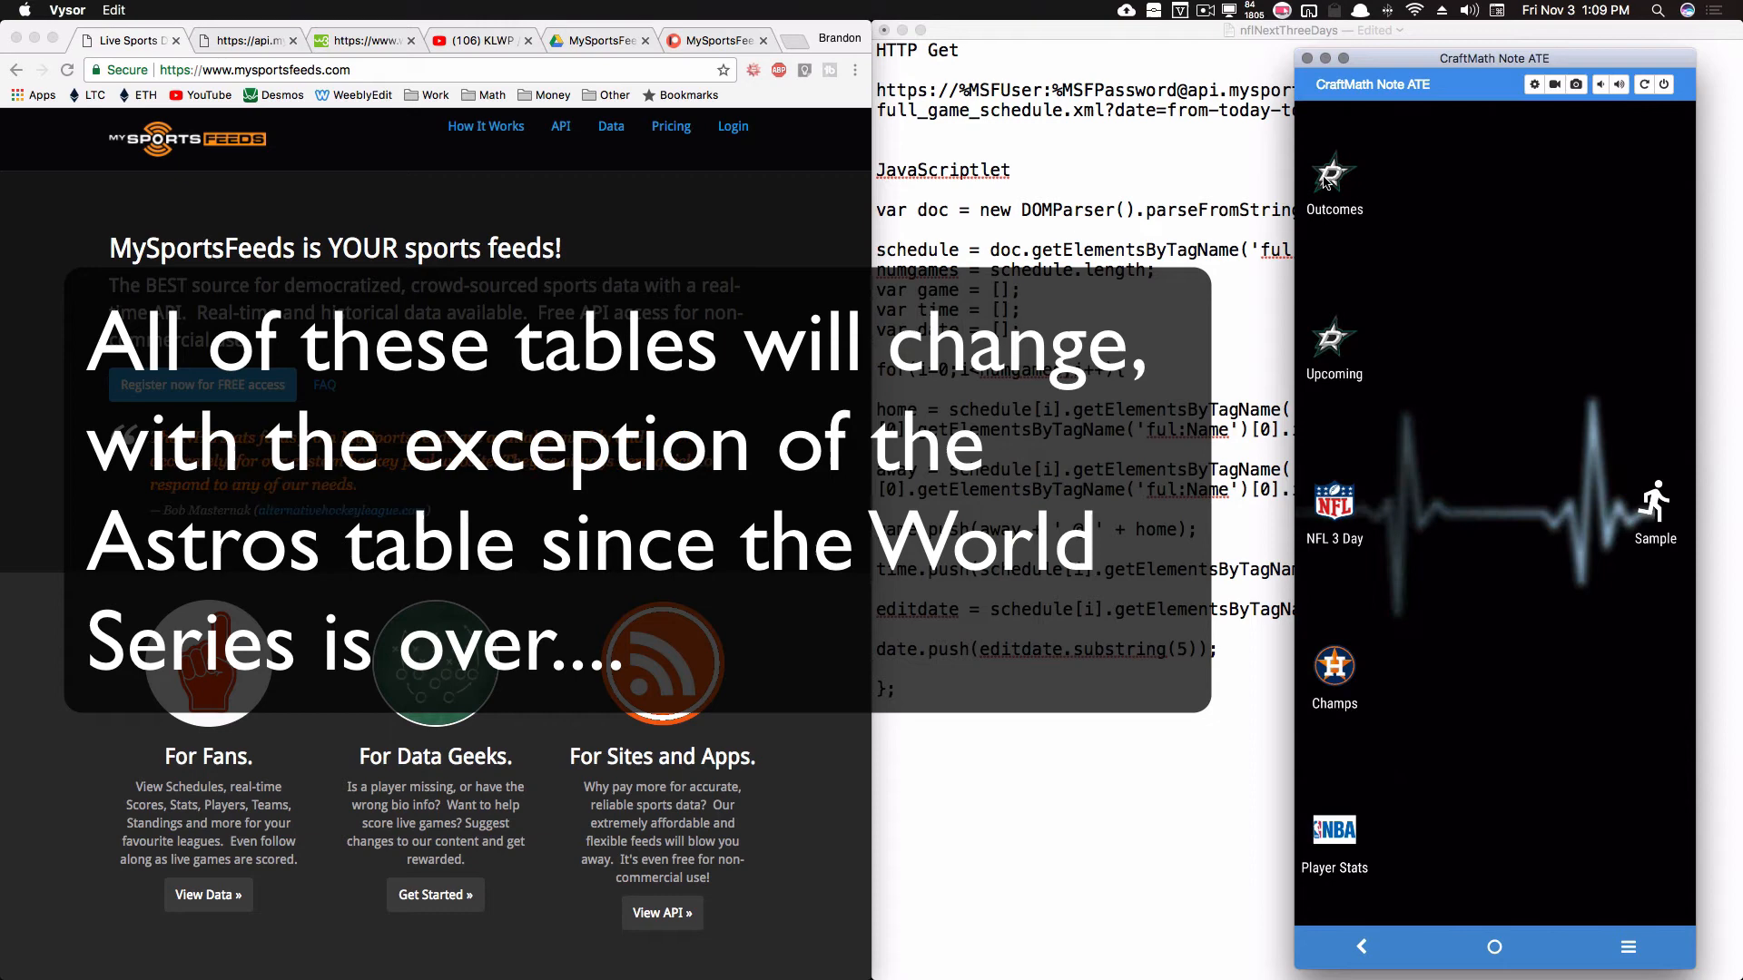
left_click(1333, 178)
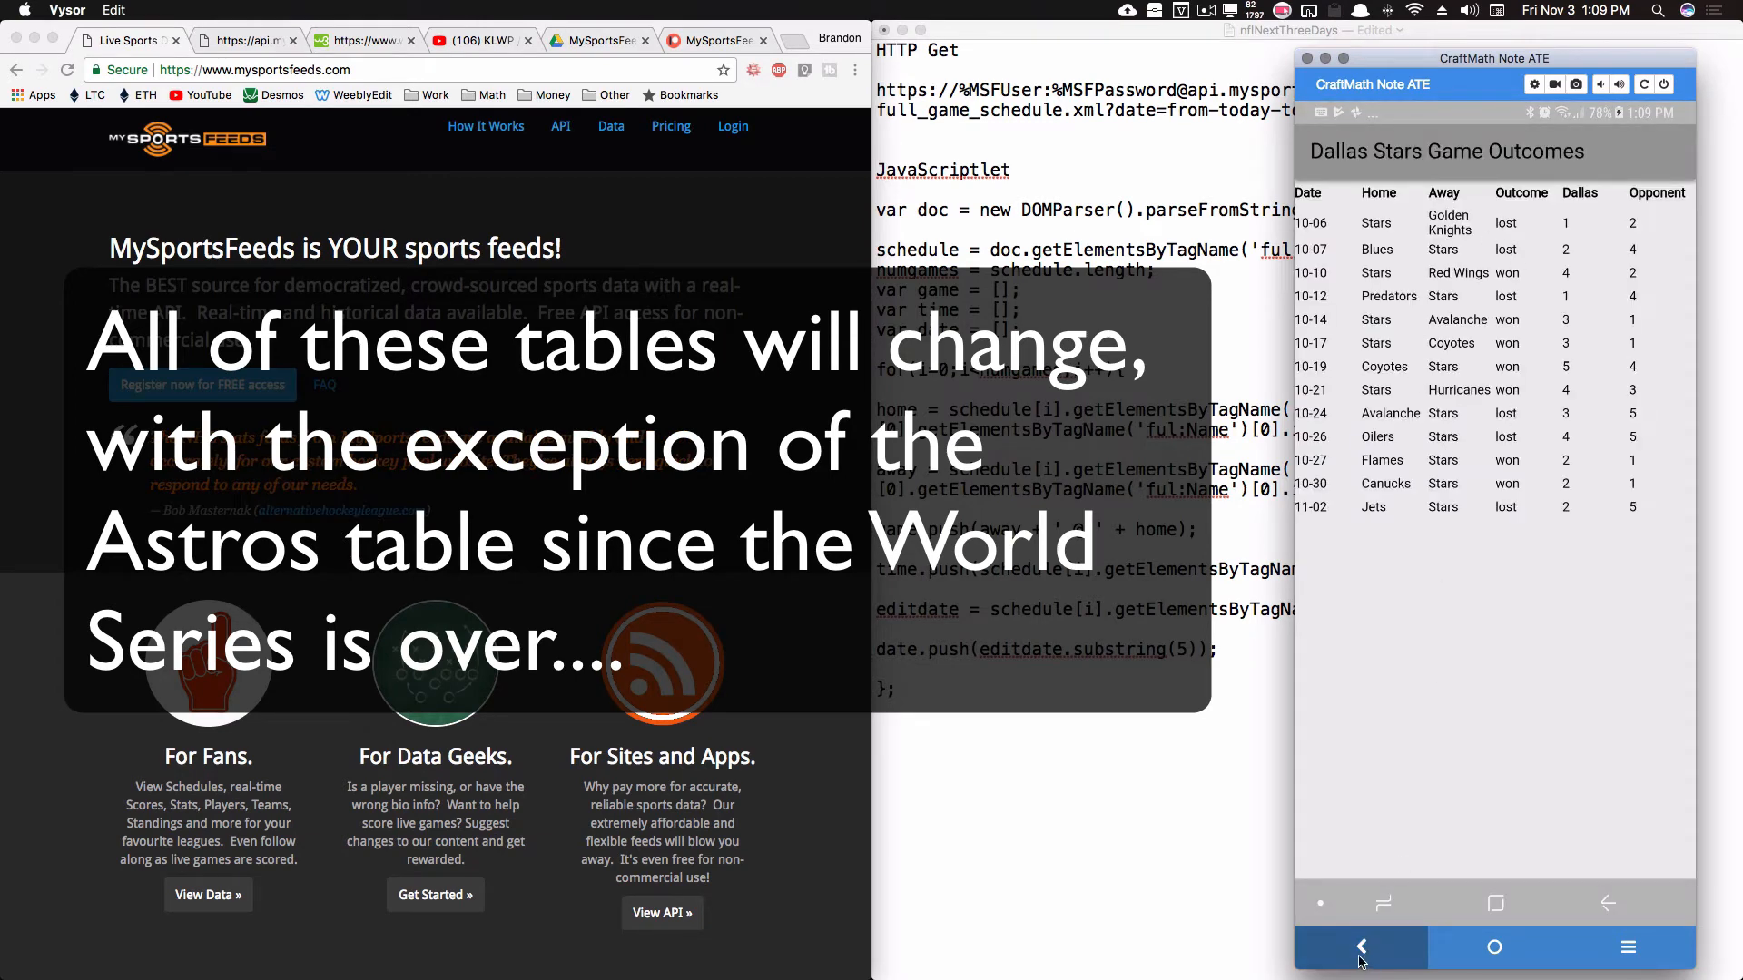
left_click(1361, 946)
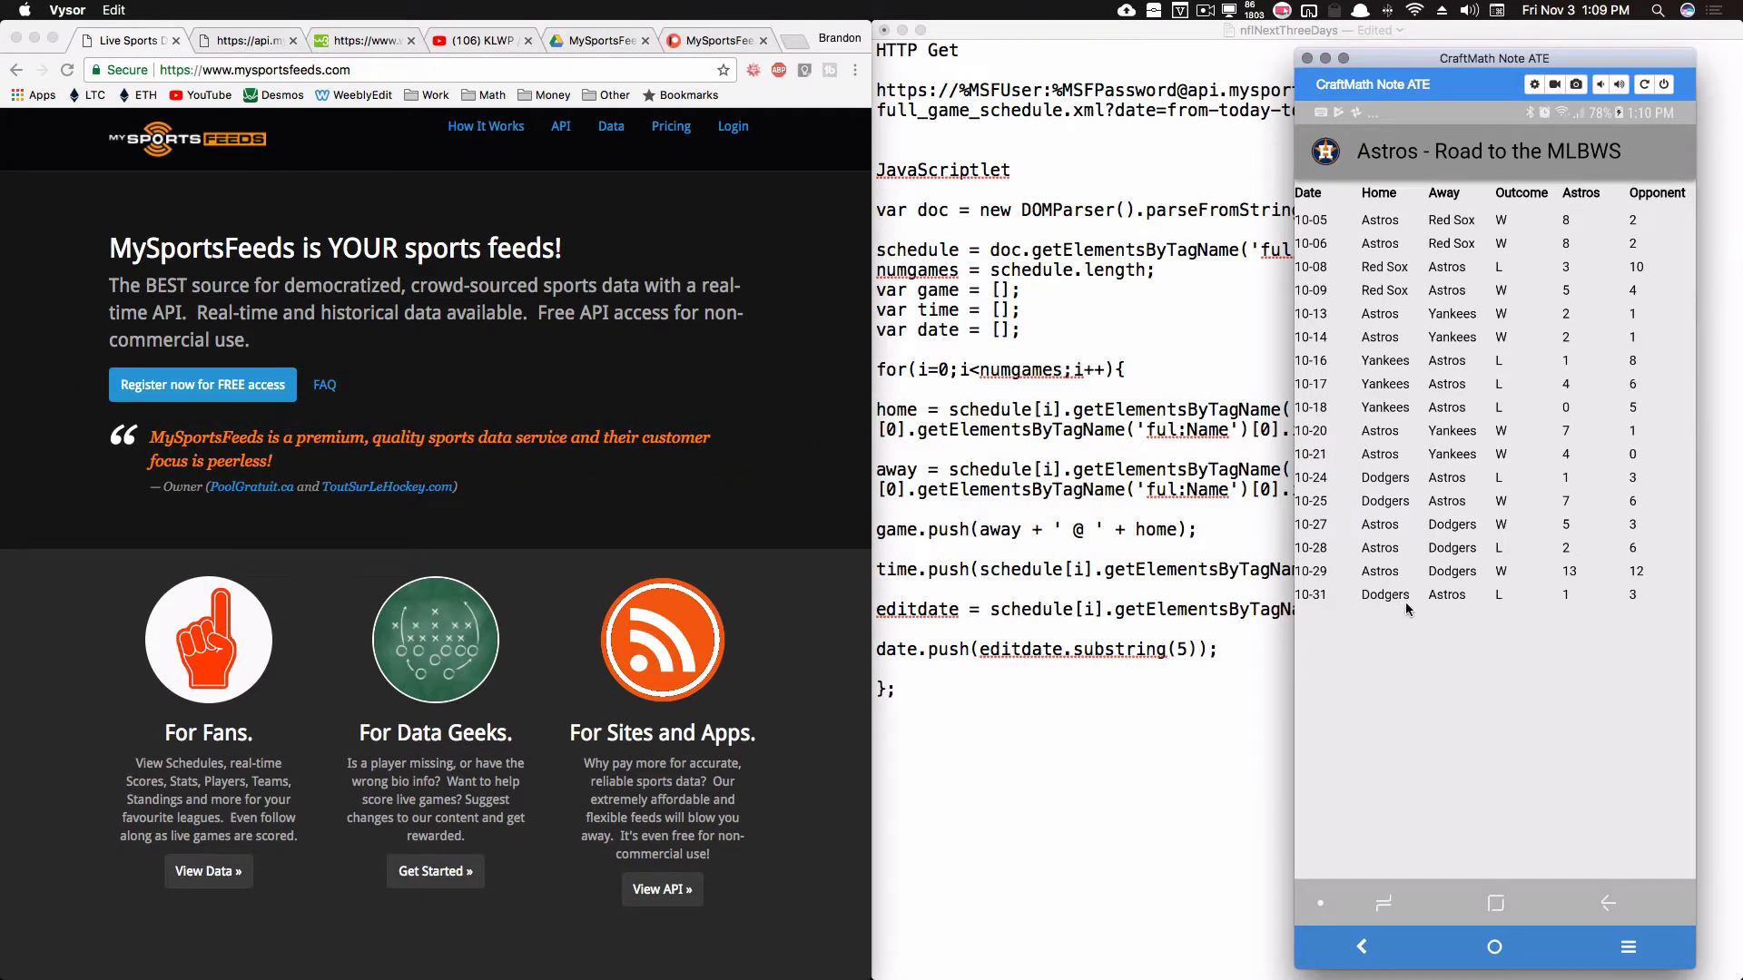
mouse_move(1317, 604)
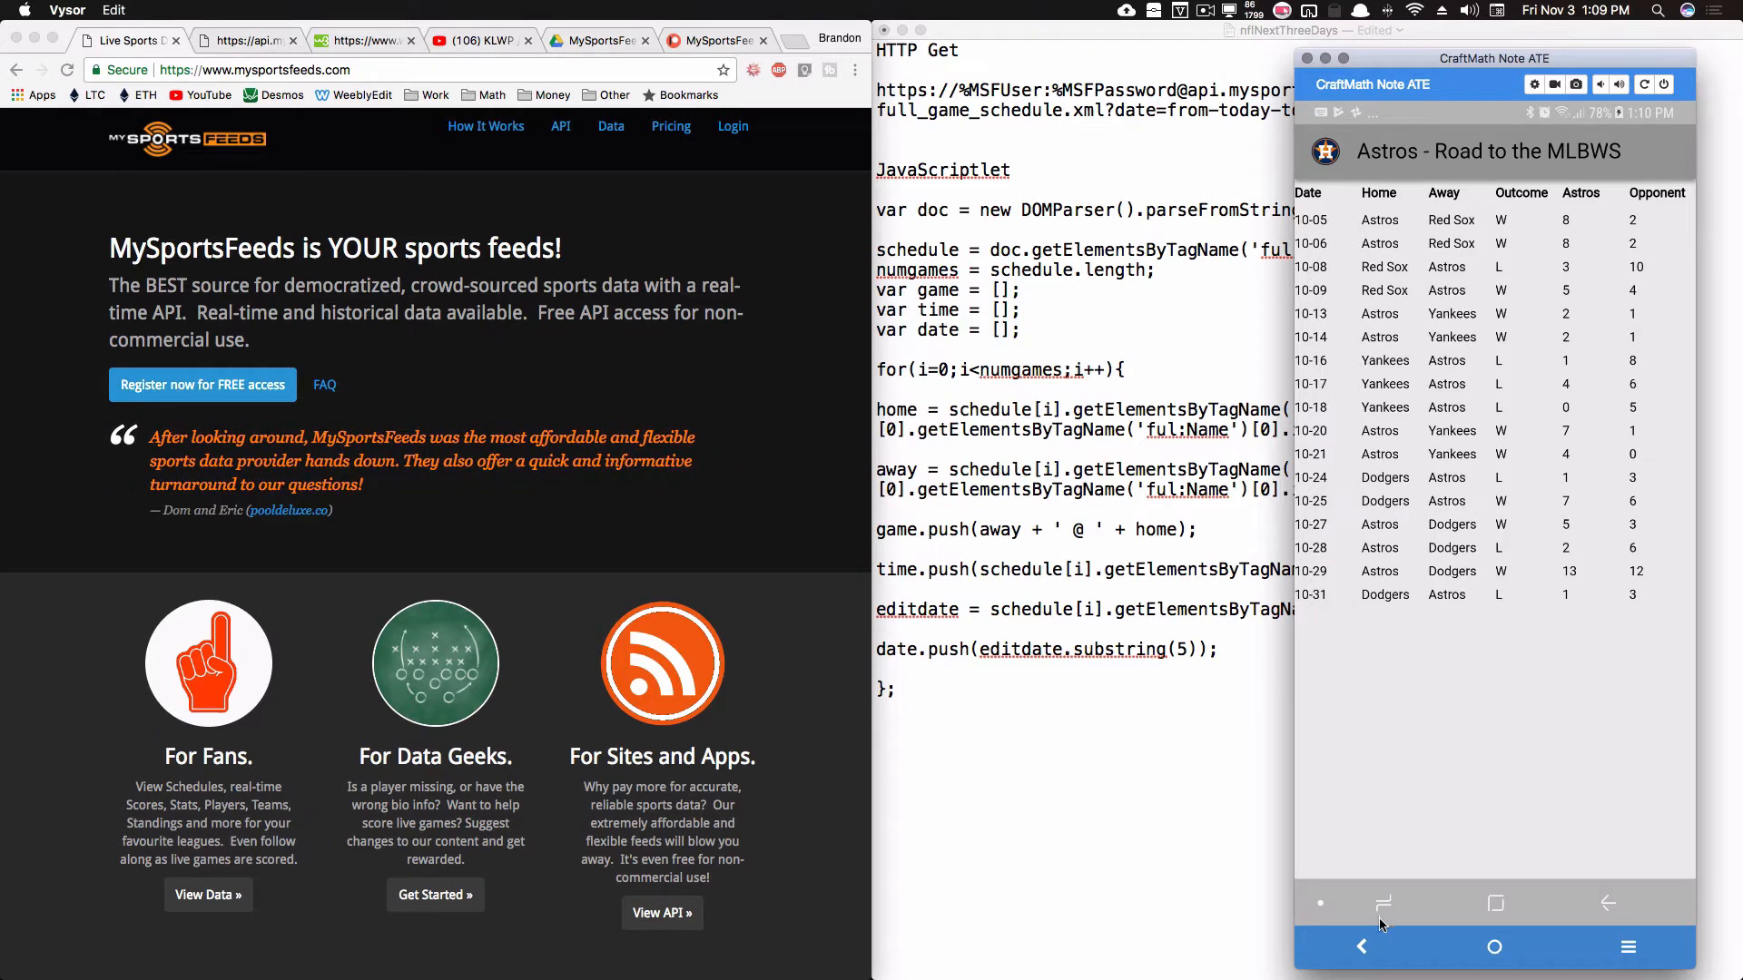
mouse_move(1461, 796)
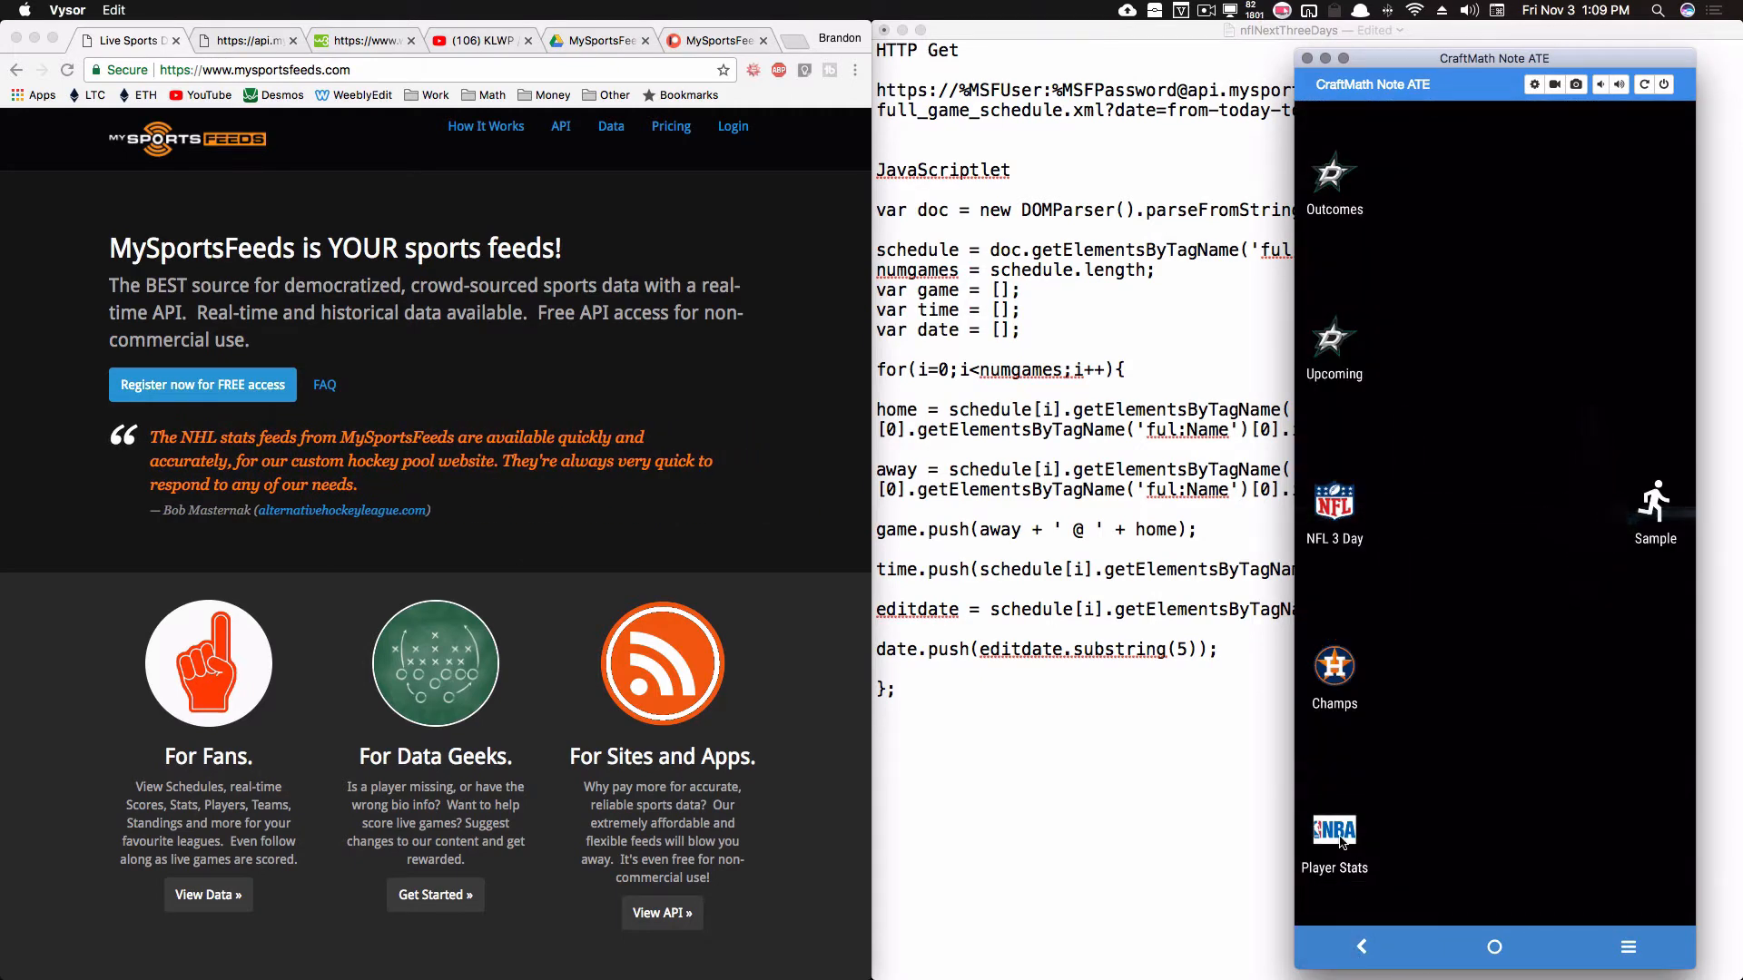
left_click(1333, 831)
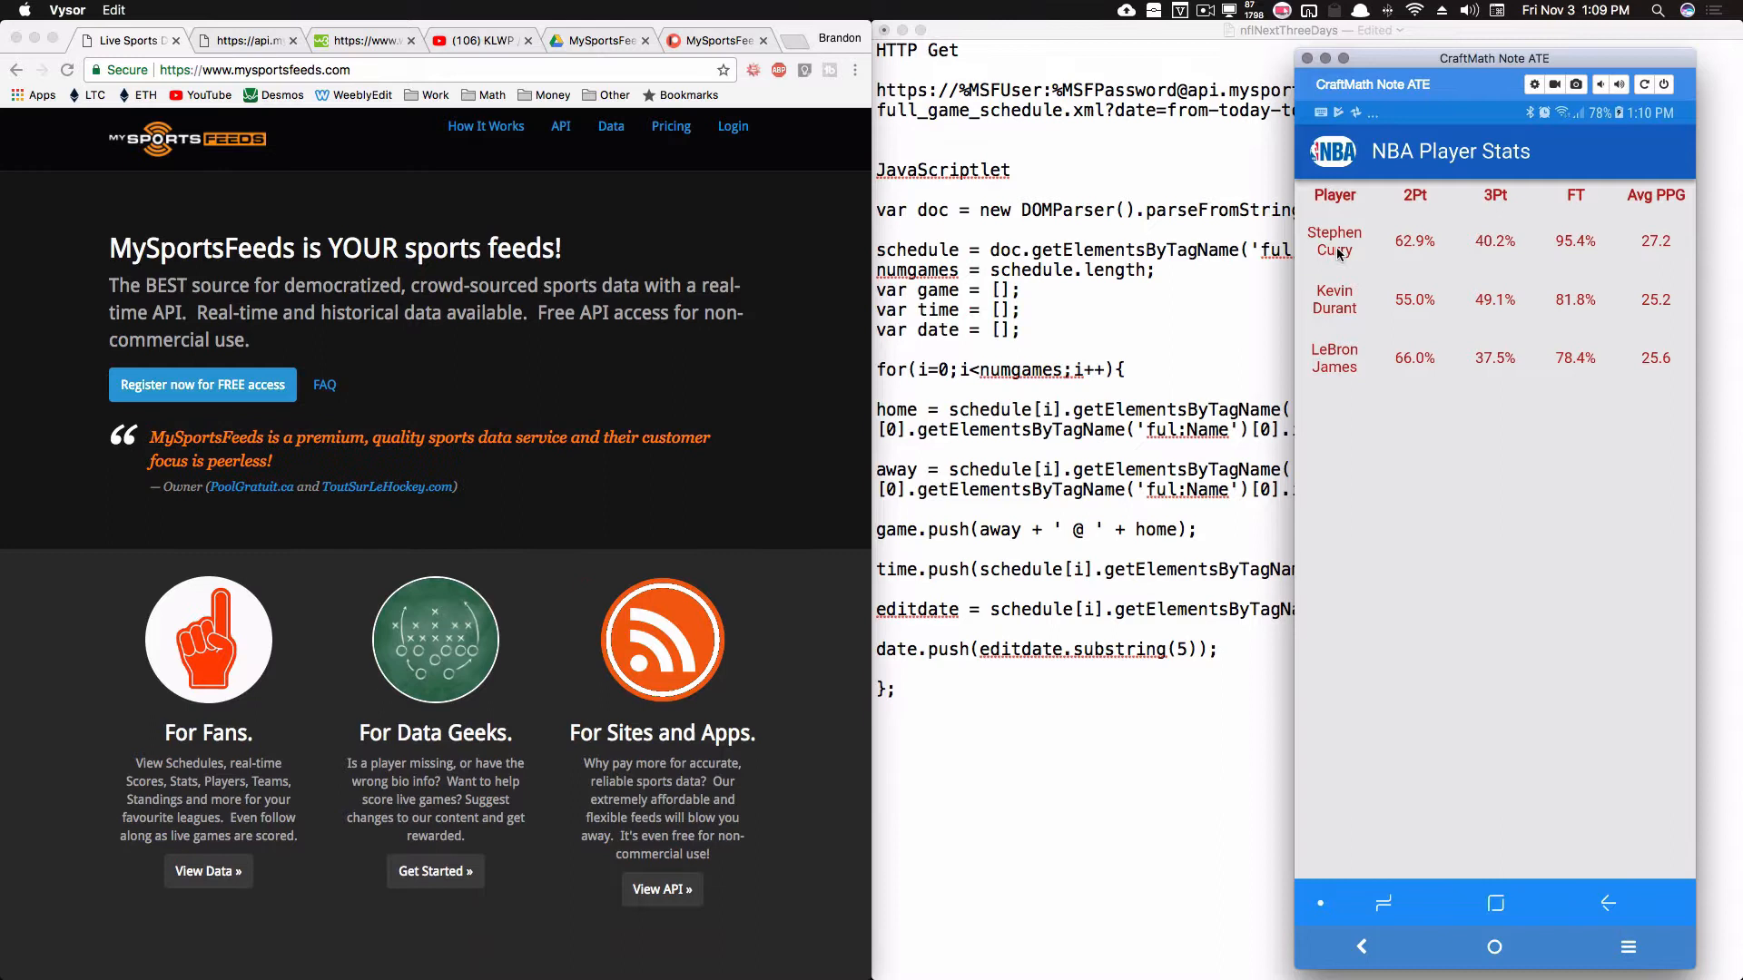
mouse_move(1339, 348)
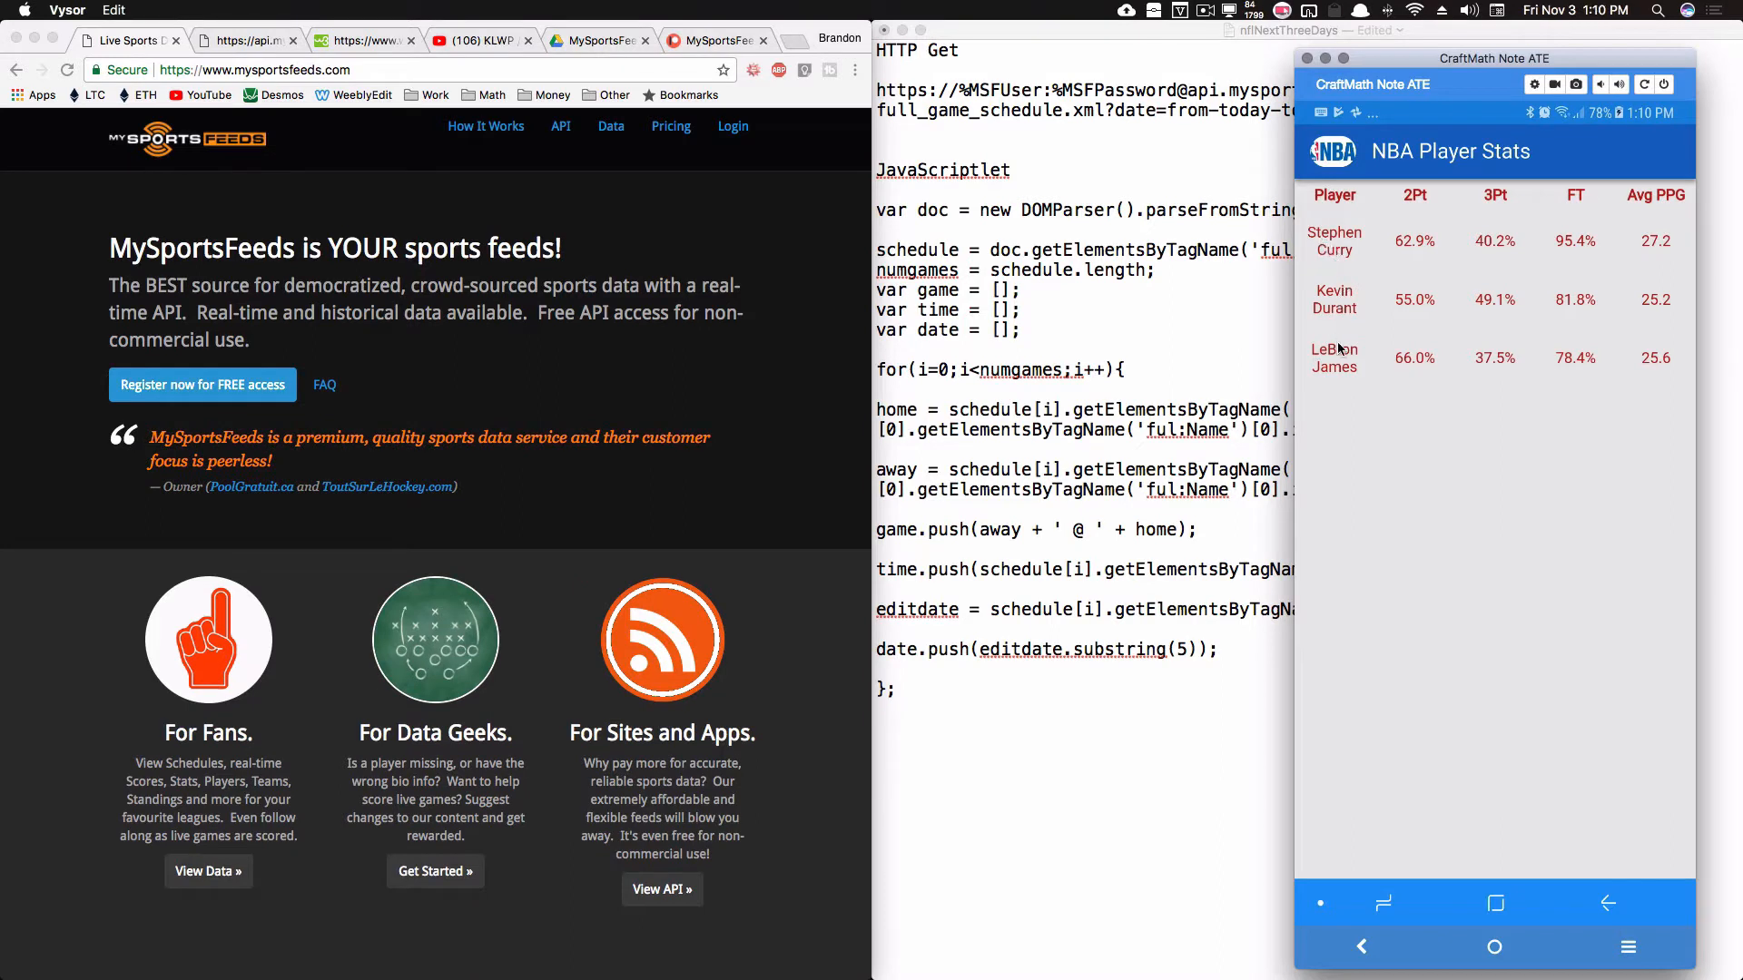
mouse_move(1465, 188)
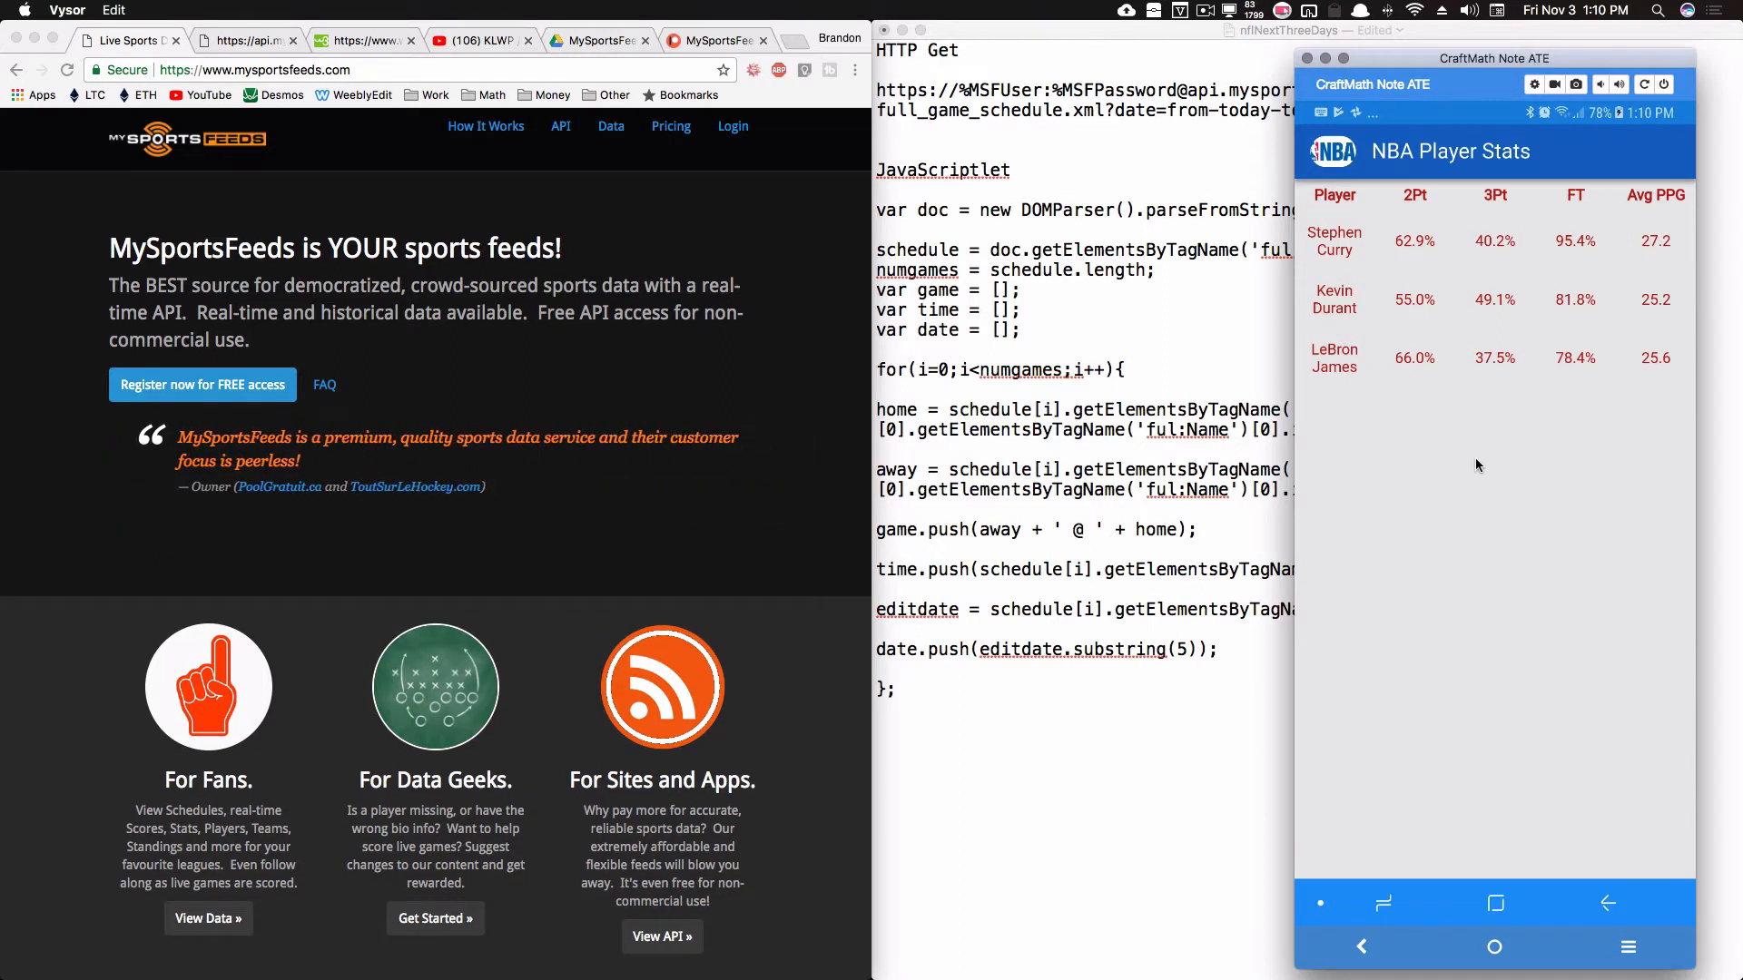
scroll("down", 3)
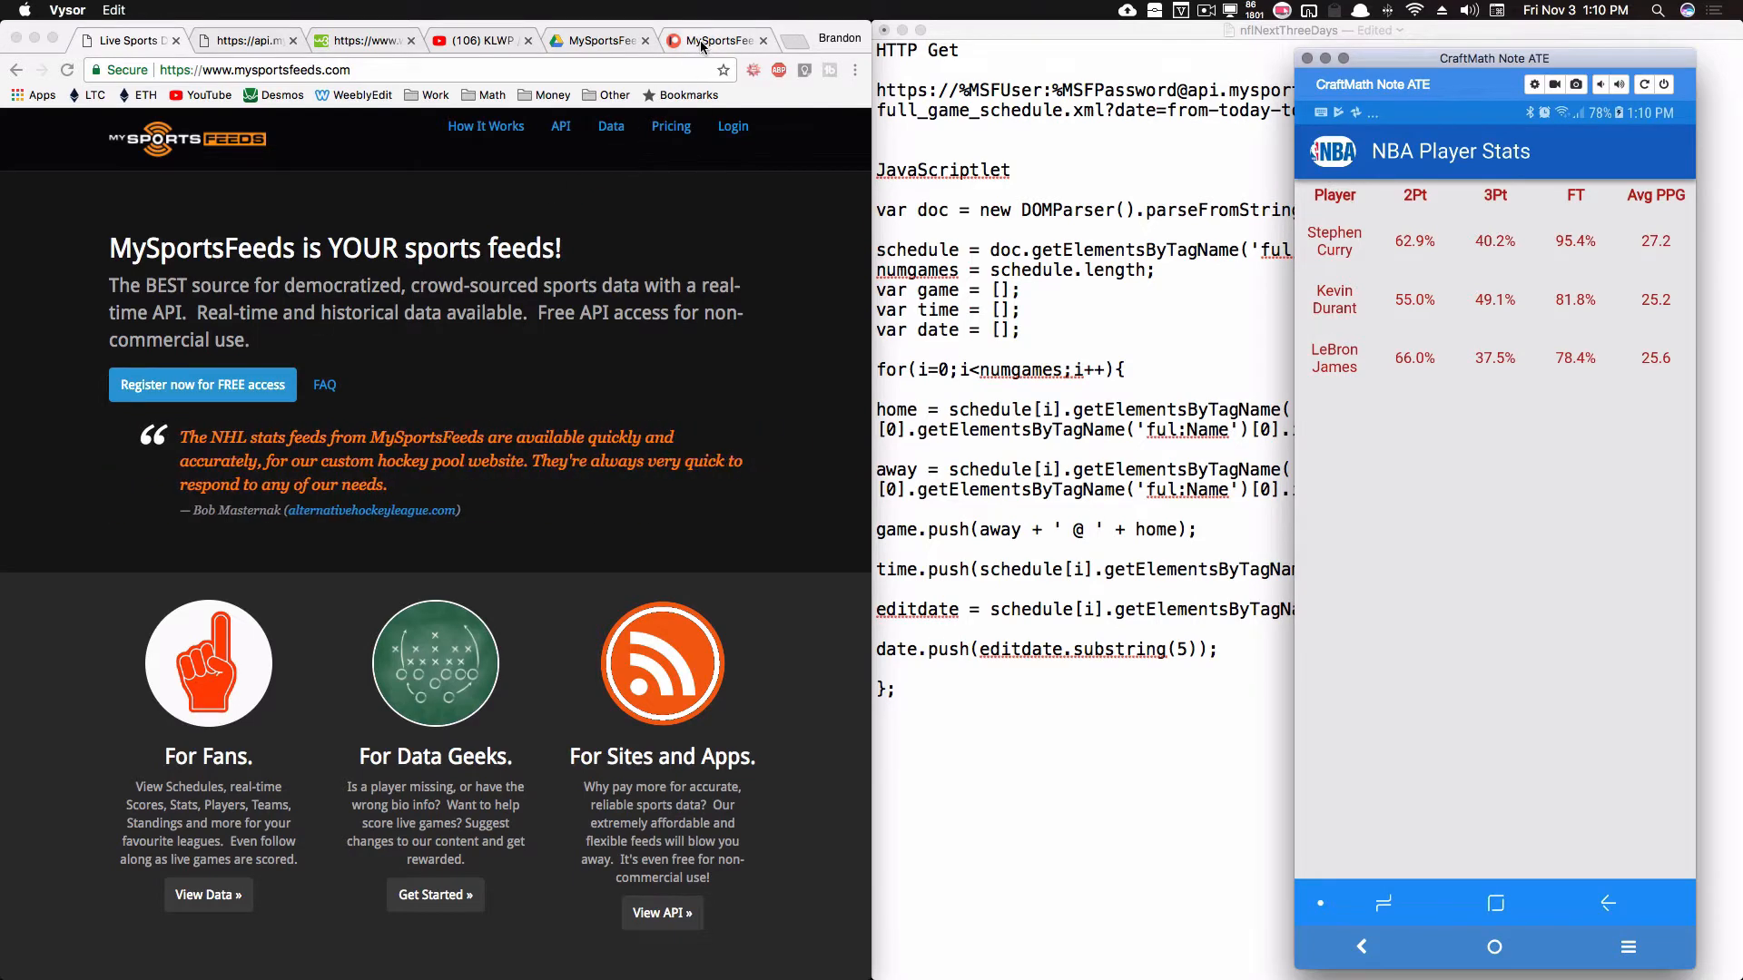
left_click(717, 40)
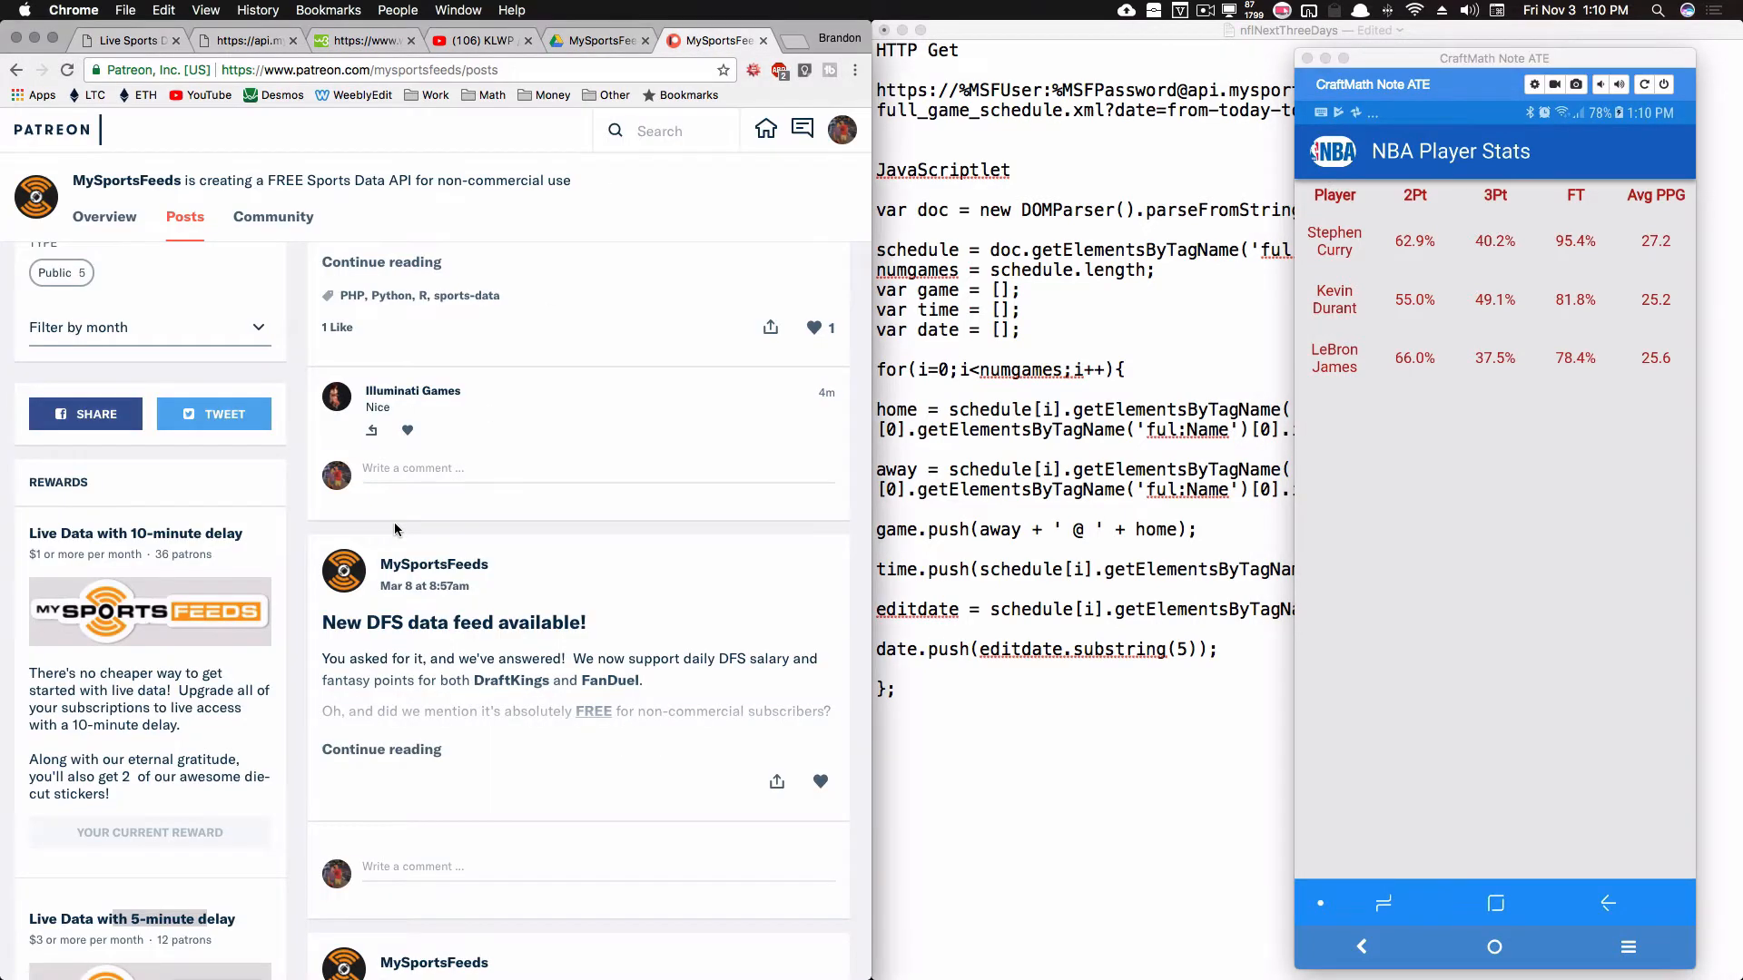
scroll("down", 3)
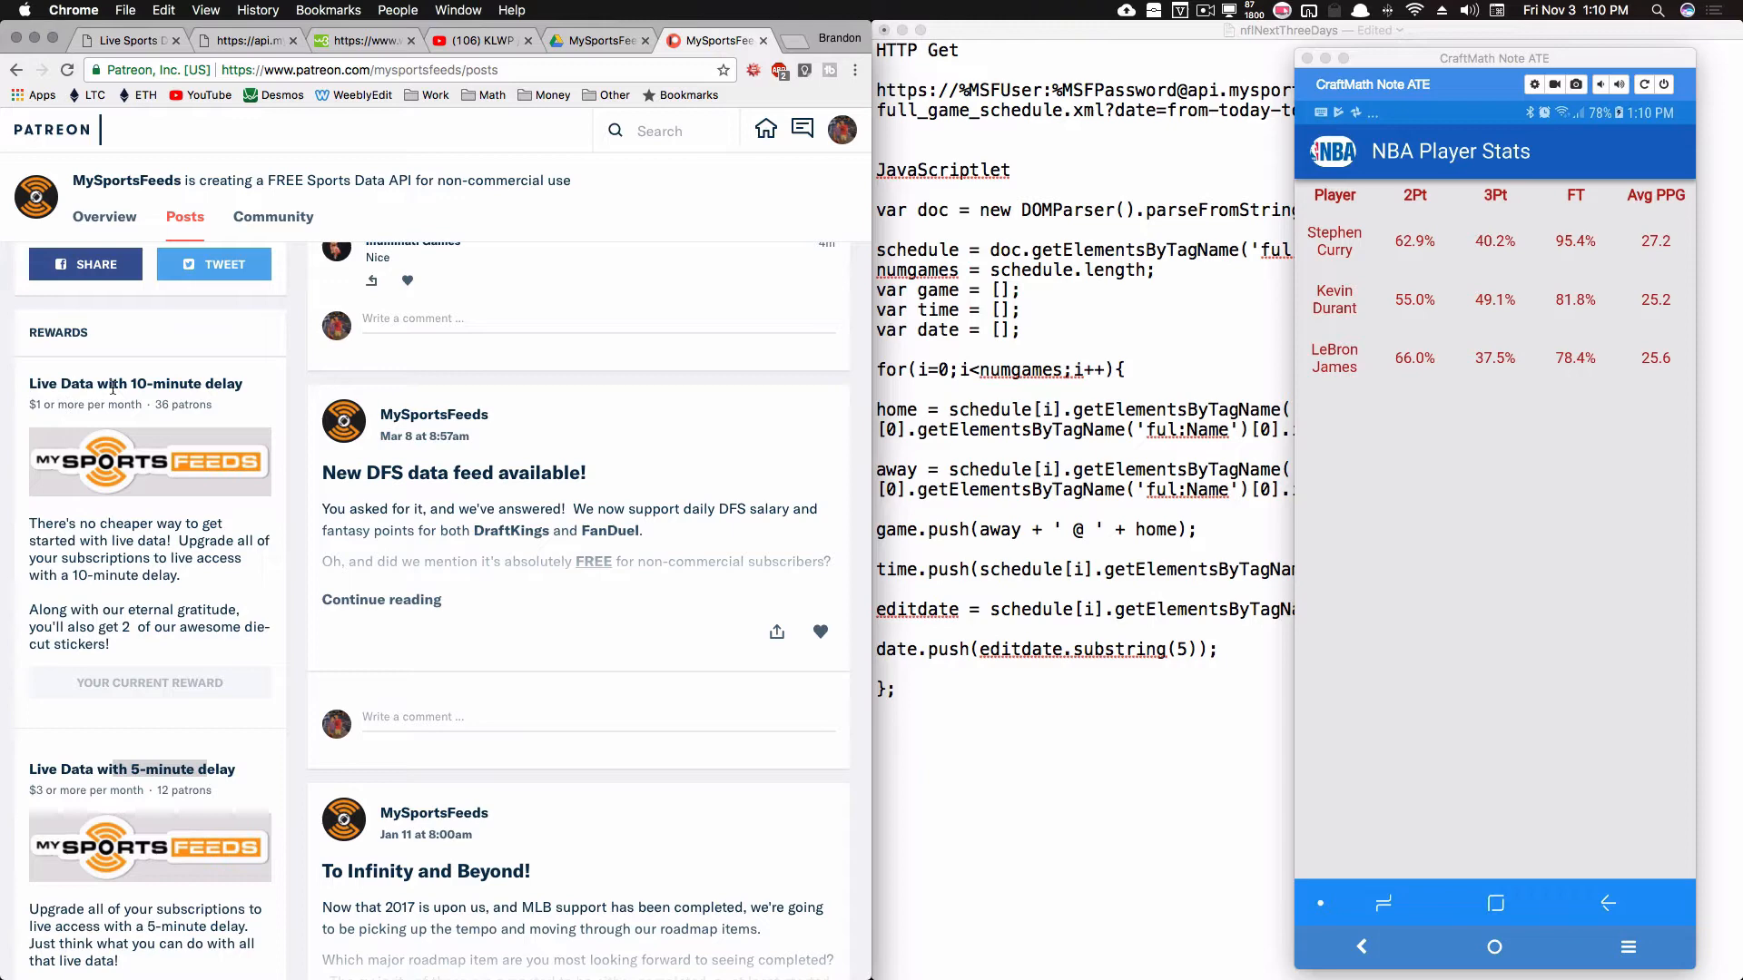
scroll("down", 3)
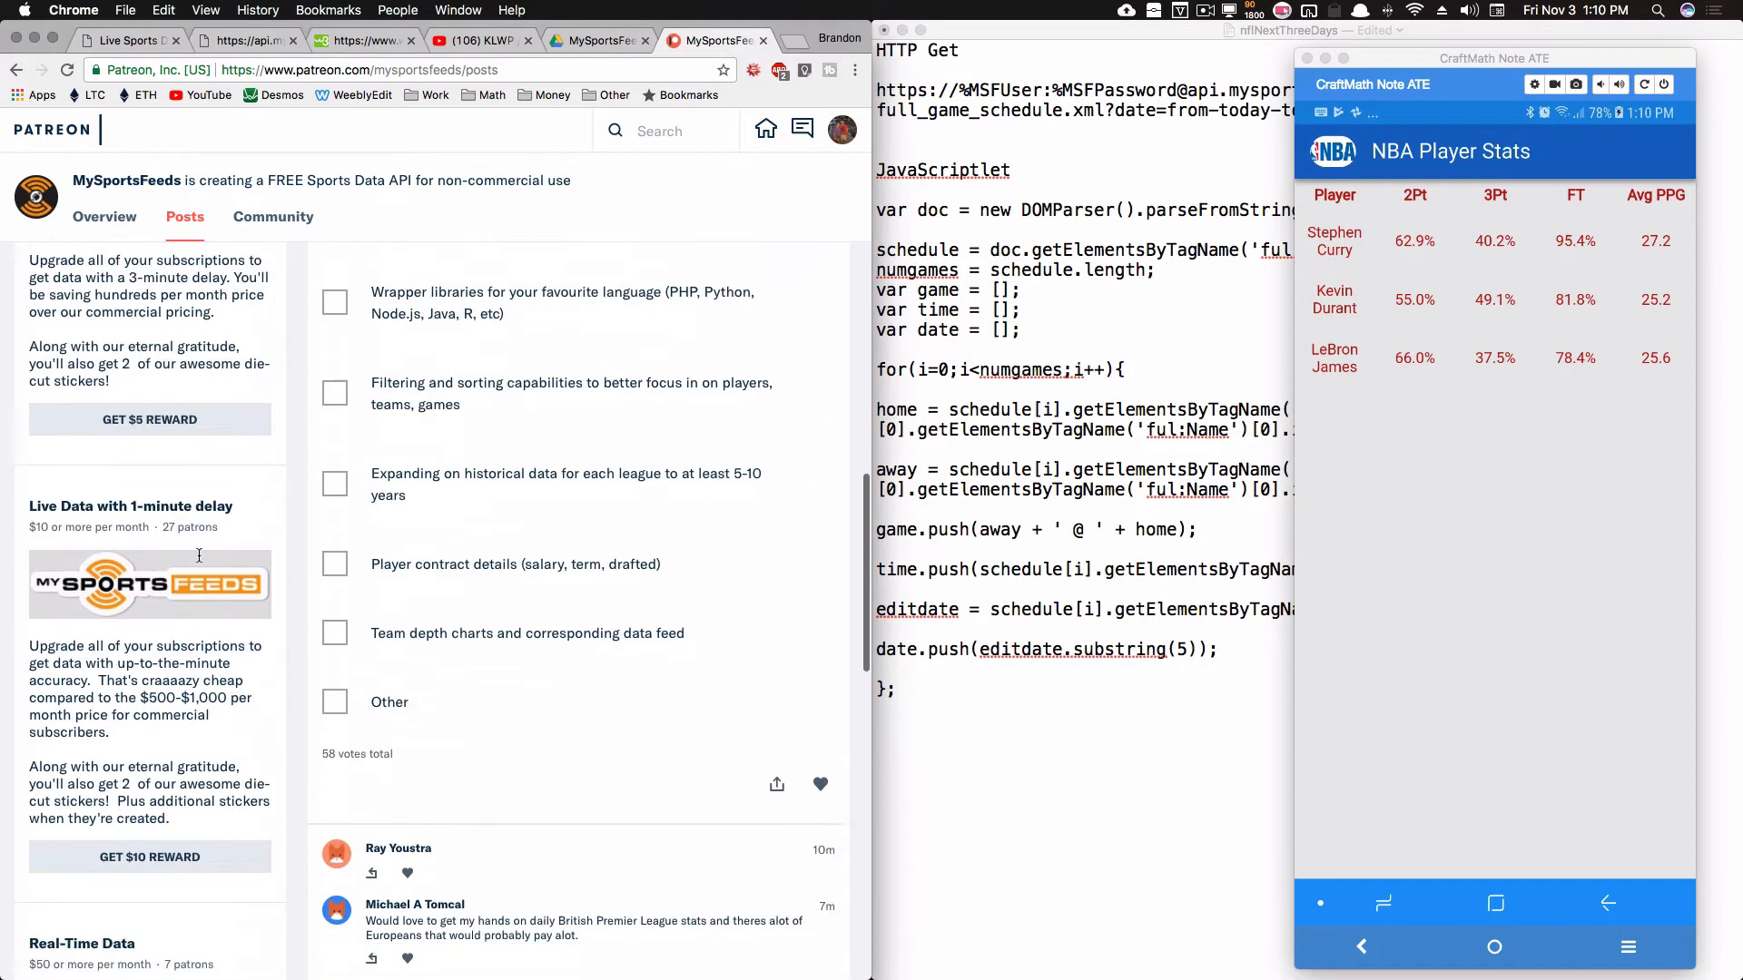
scroll("down", 3)
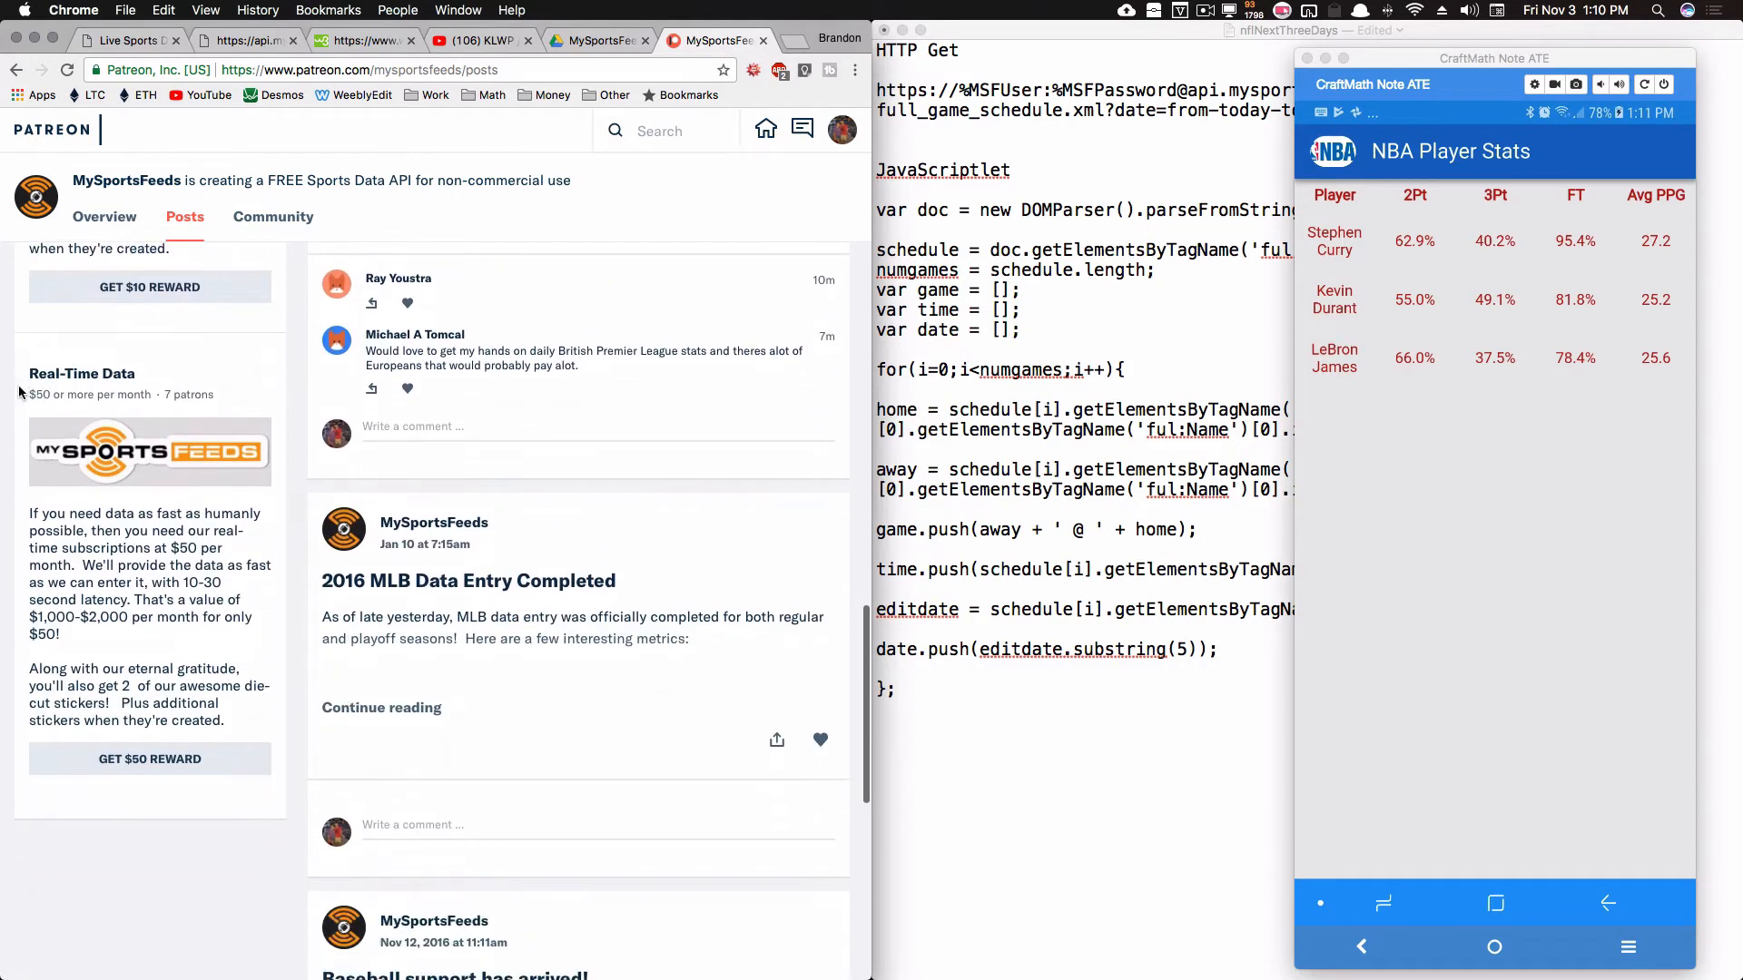
scroll("down", 3)
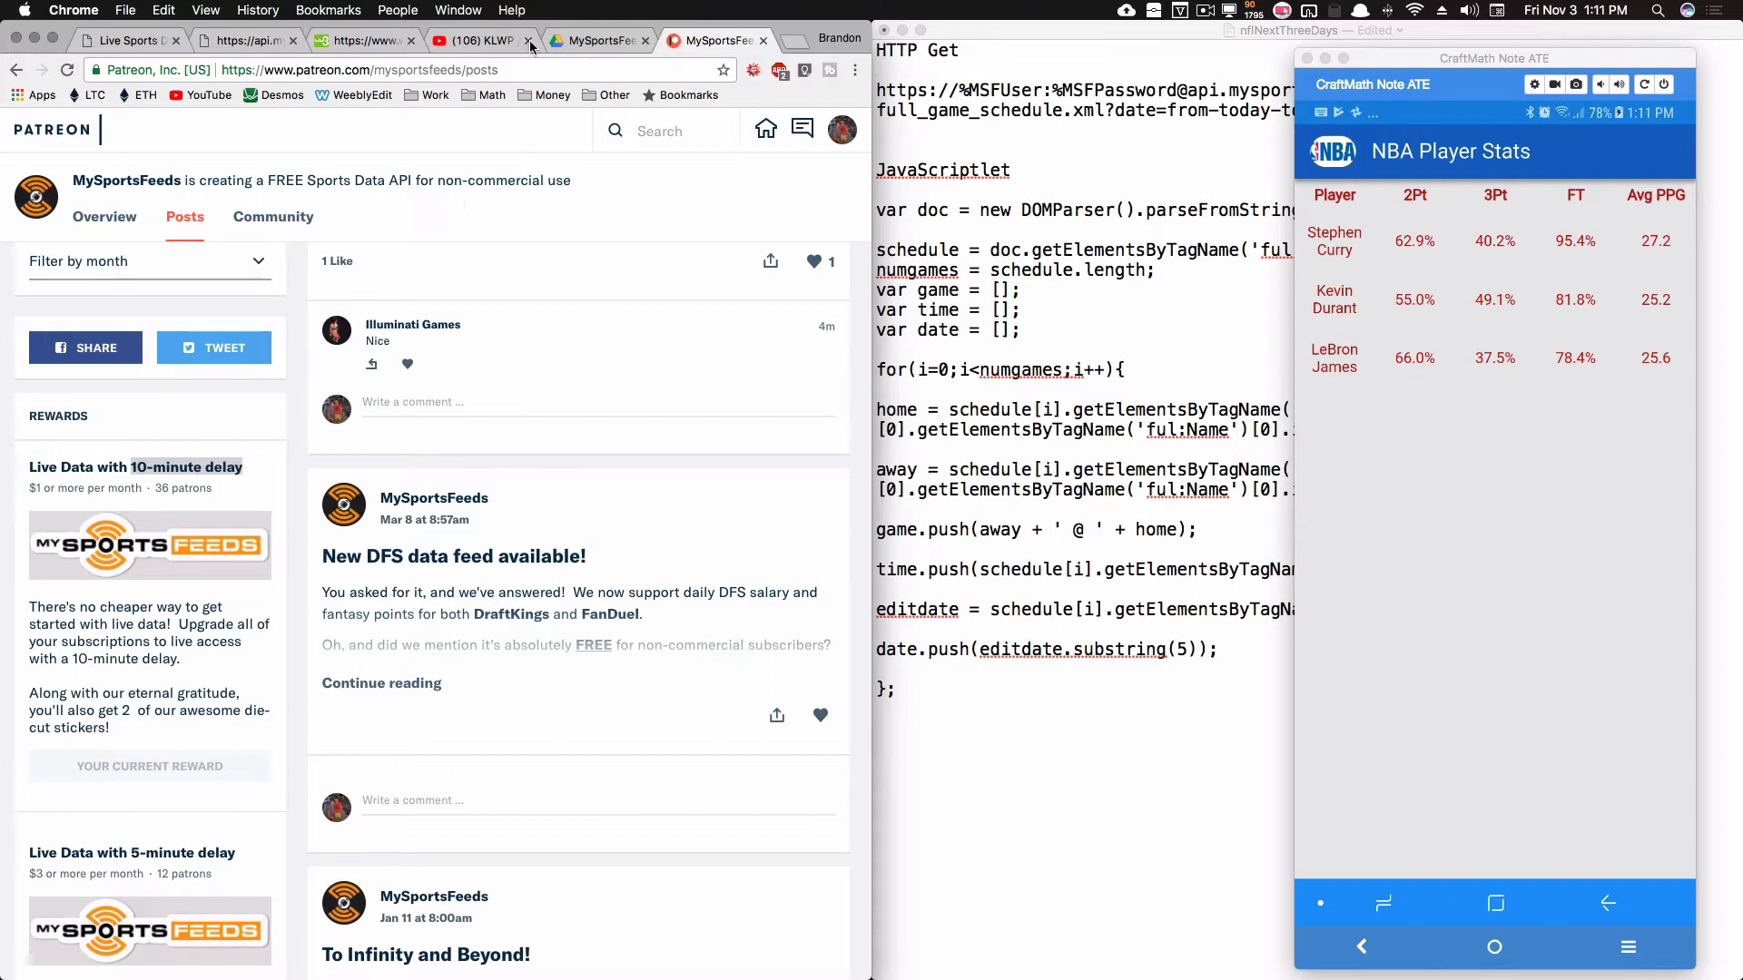
Step: Highlight the '100% FREE' developer offer on the MySportsFeeds Feed Pricing page
left_click(122, 41)
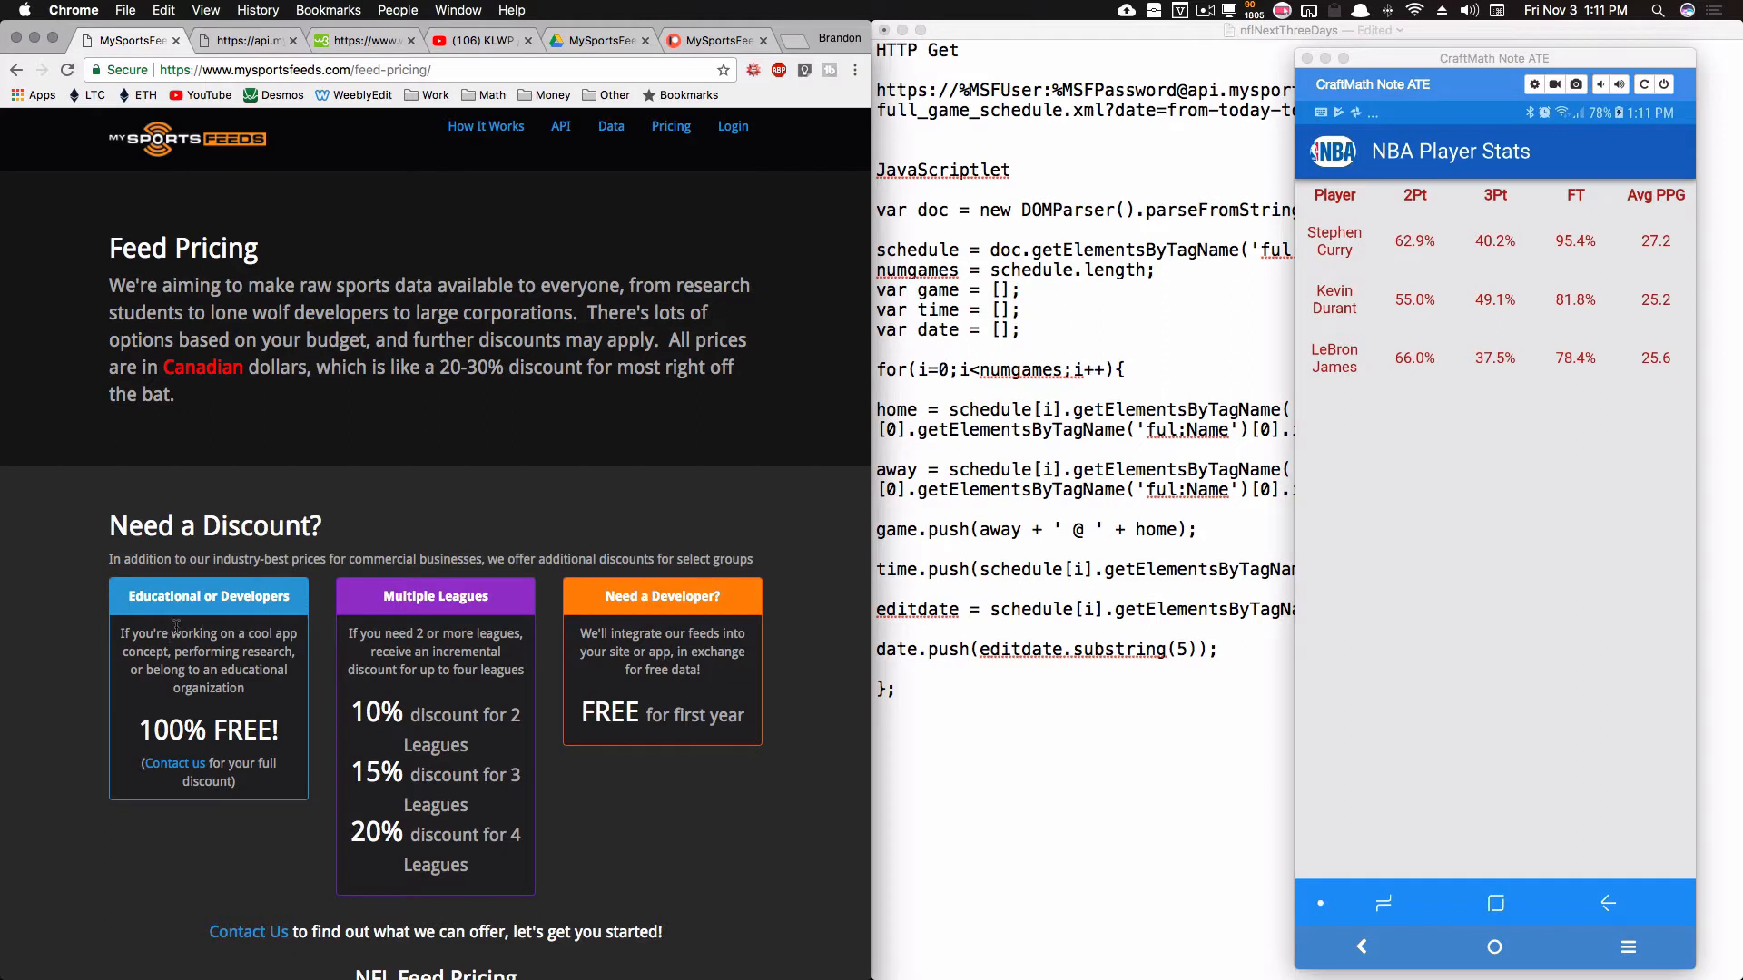
left_click_drag(175, 632, 267, 669)
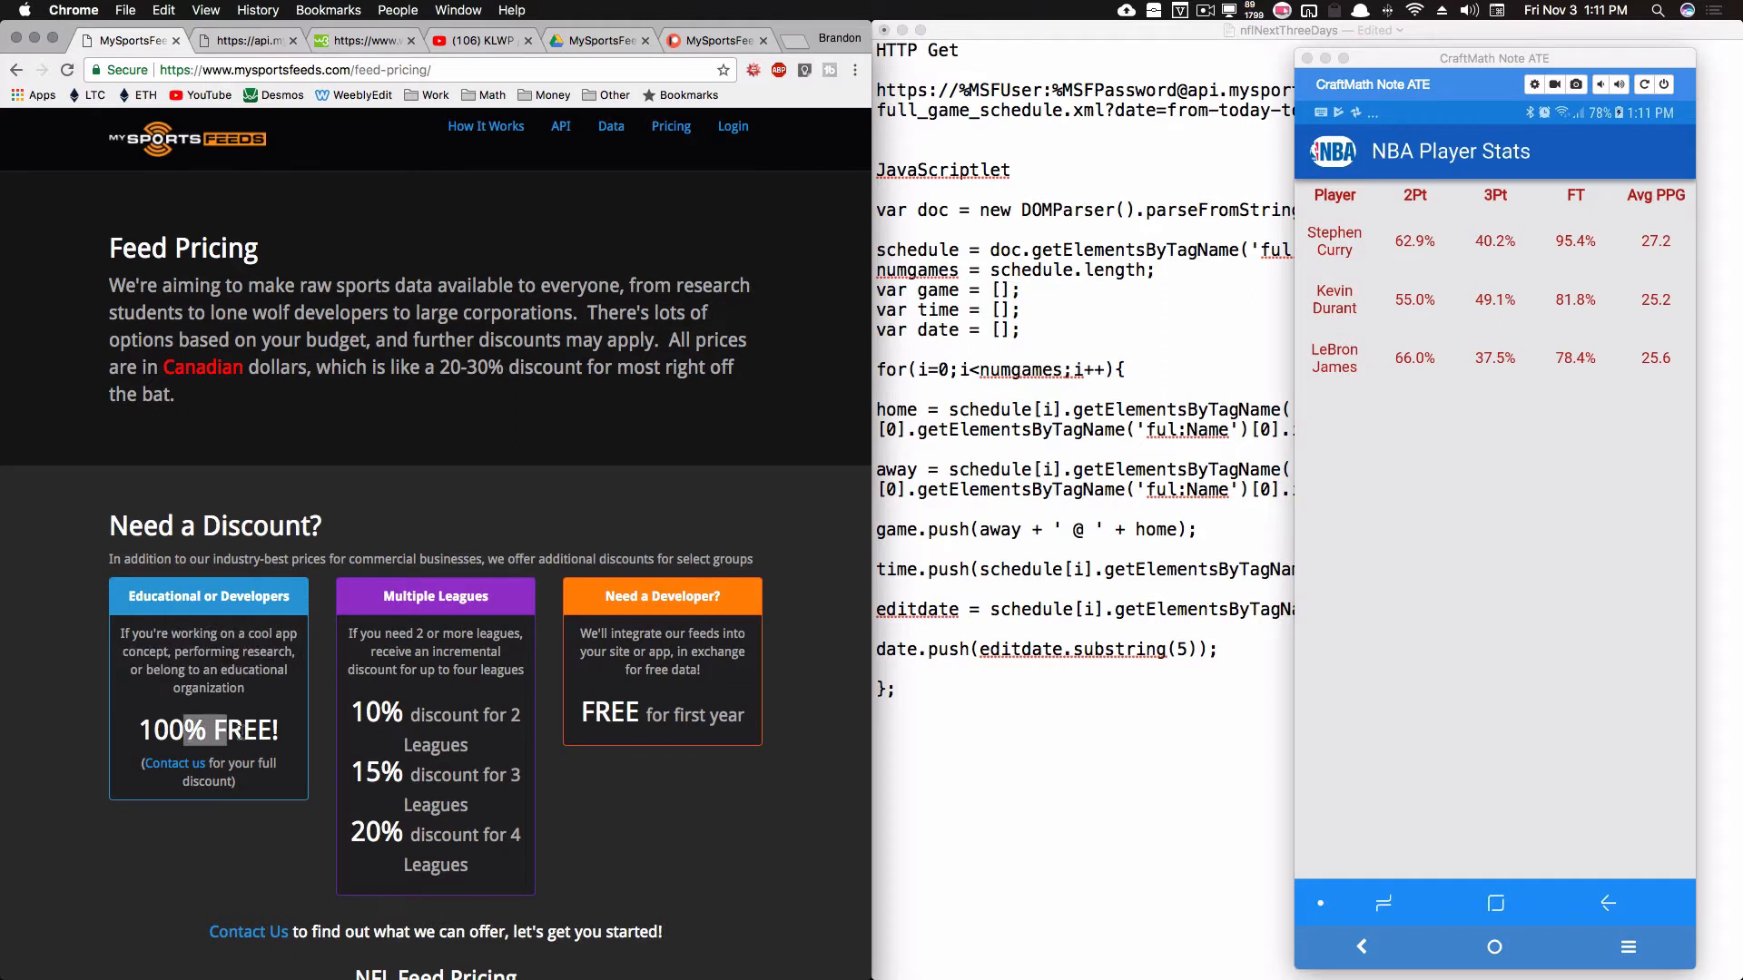
scroll("down", 3)
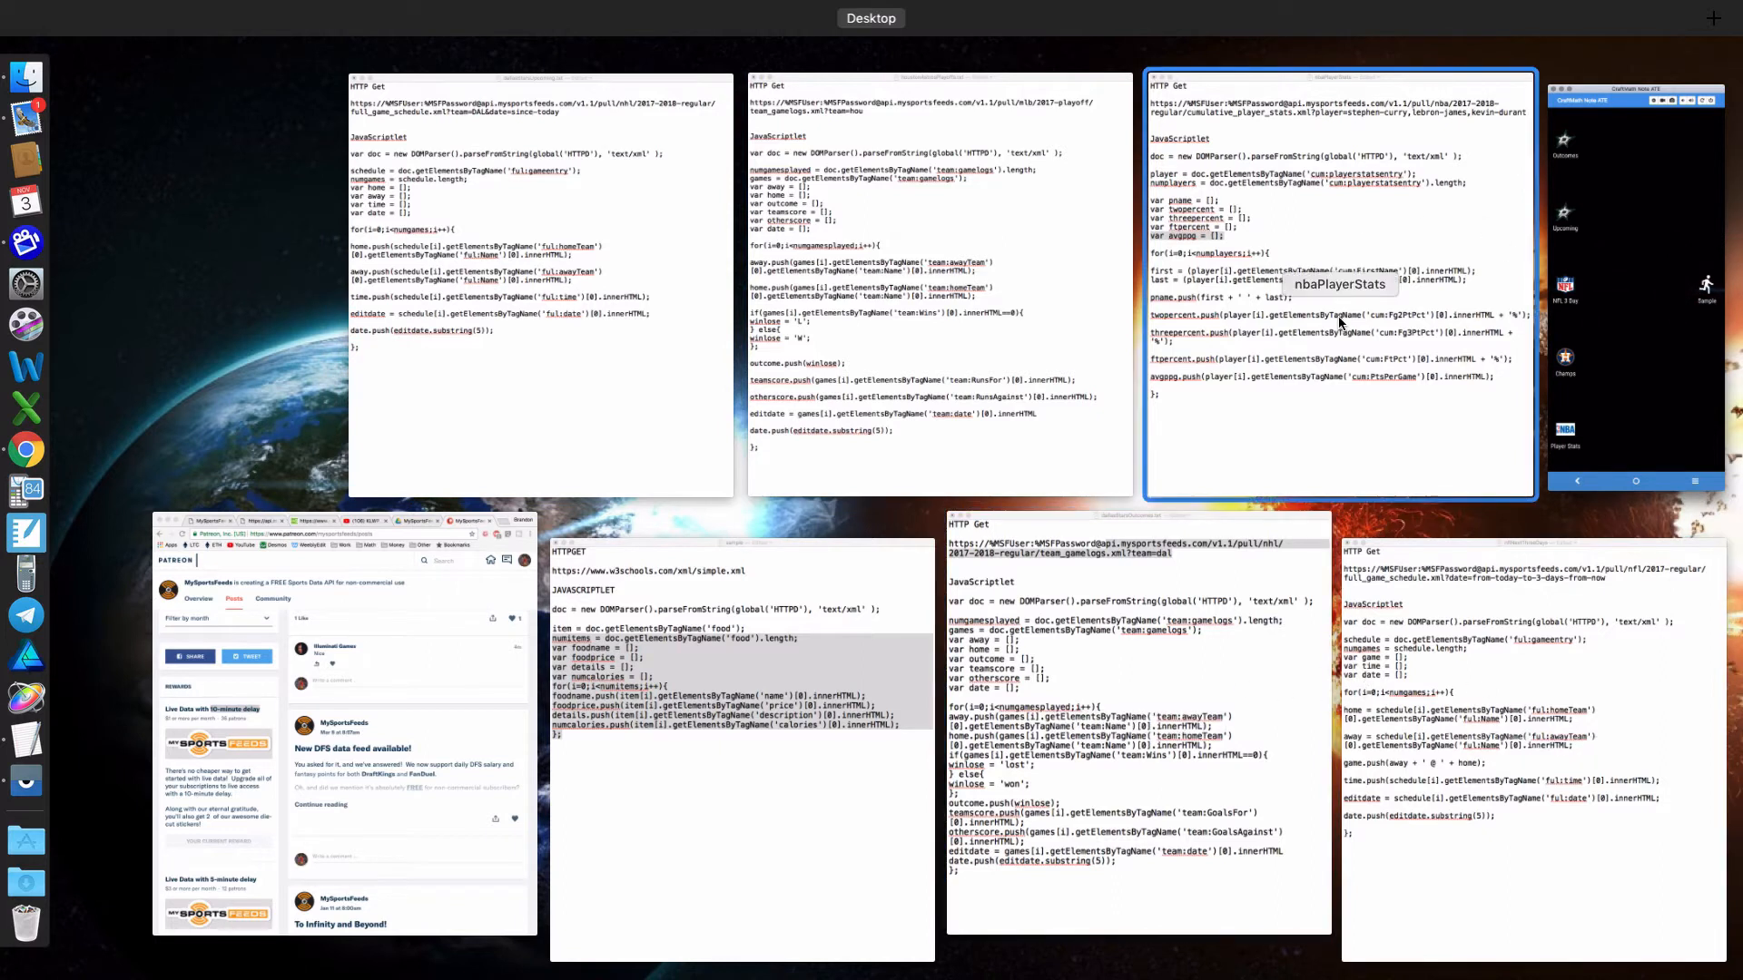
Step: Bring up dallasStarsOutcomes.txt and select its JavaScriptlet code from the DOMParser line
left_click(1138, 545)
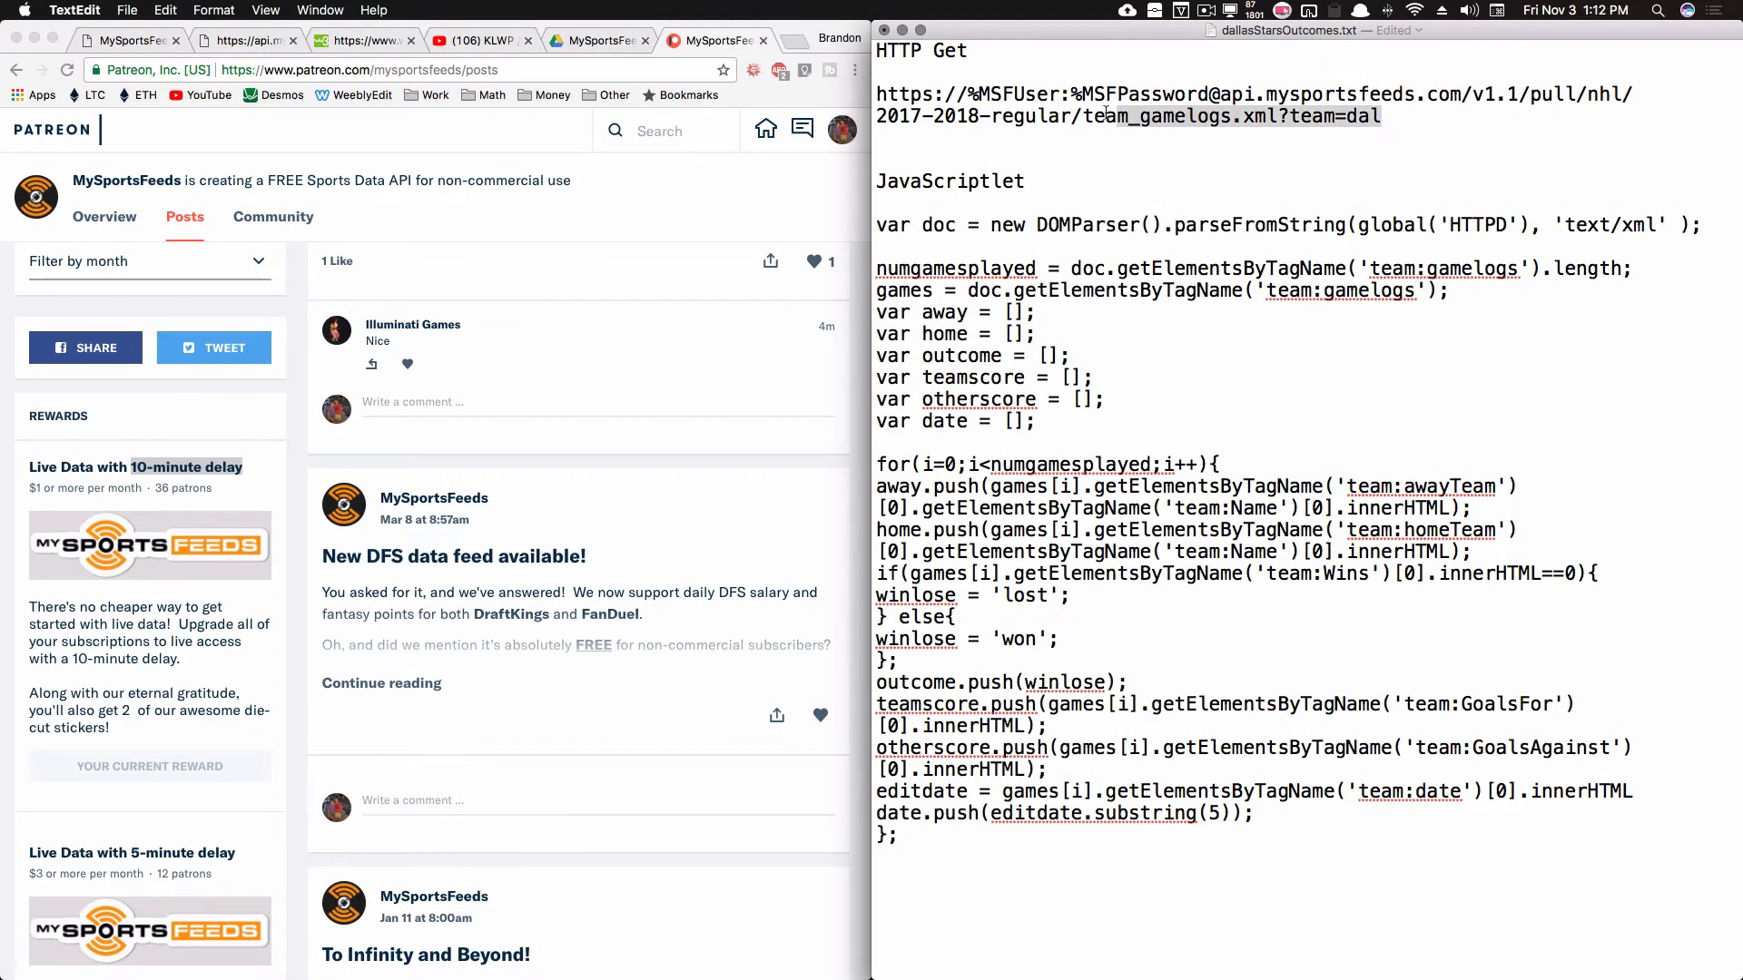
left_click_drag(877, 94, 1123, 113)
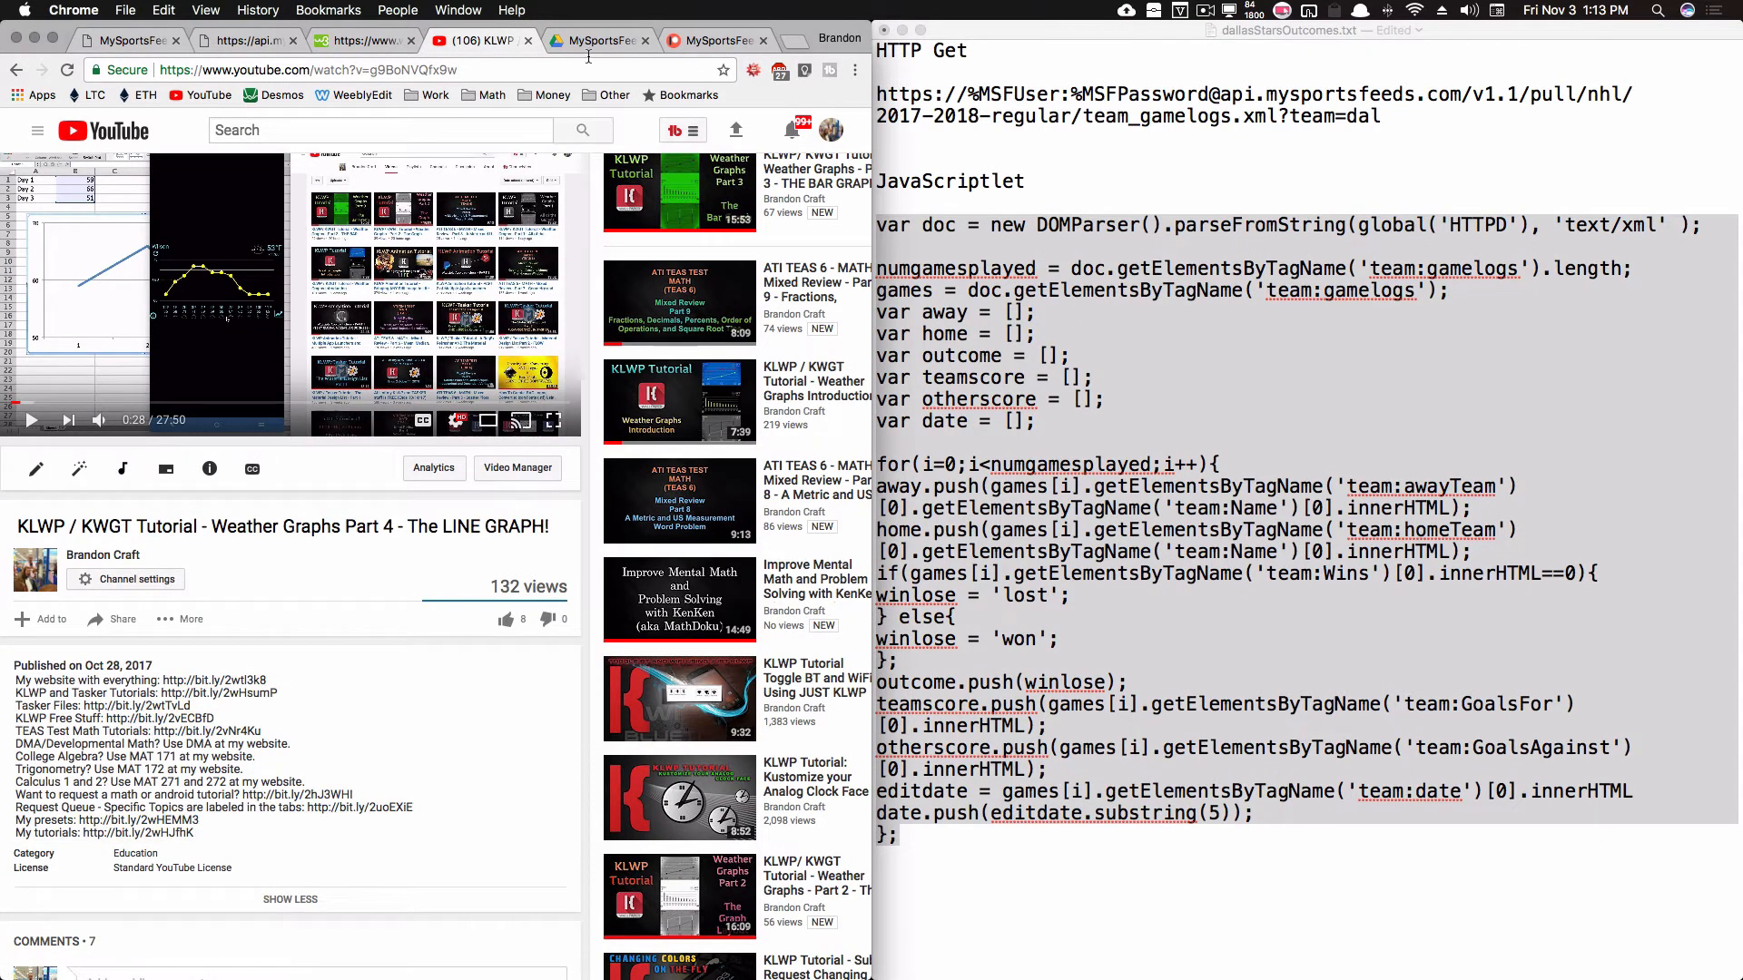
Step: Show the six shared script files in the Google Drive MySportsFeeds JavaScripts folder
left_click(600, 40)
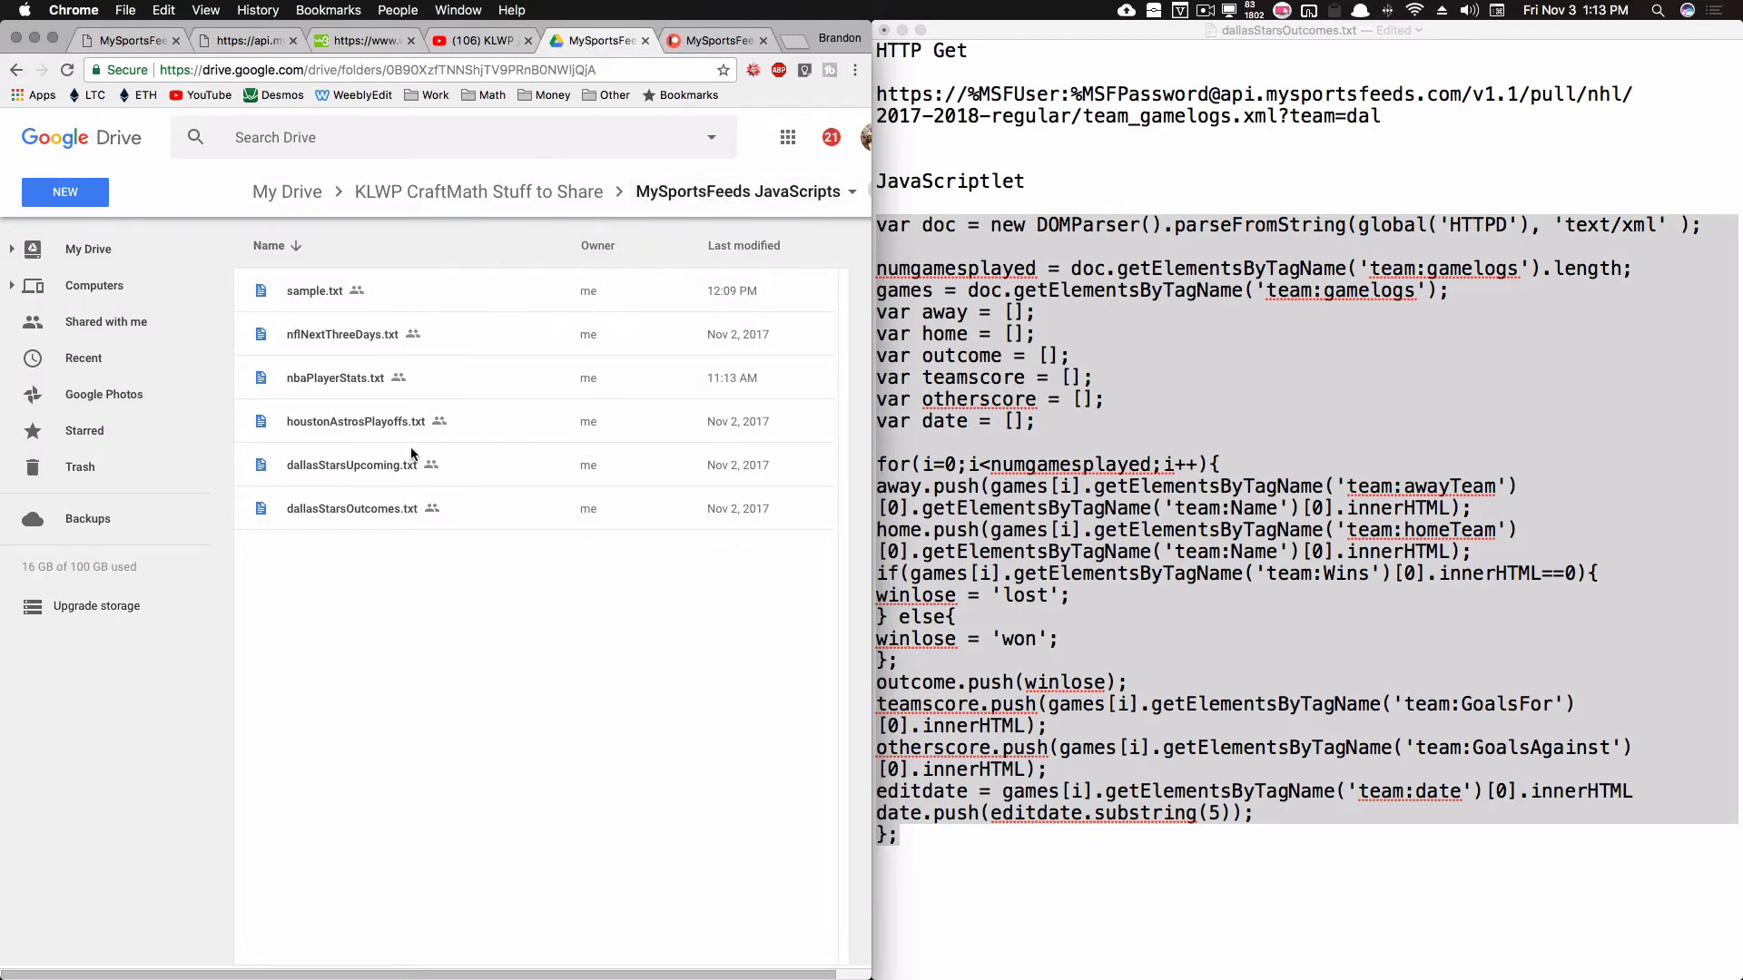
mouse_move(487, 544)
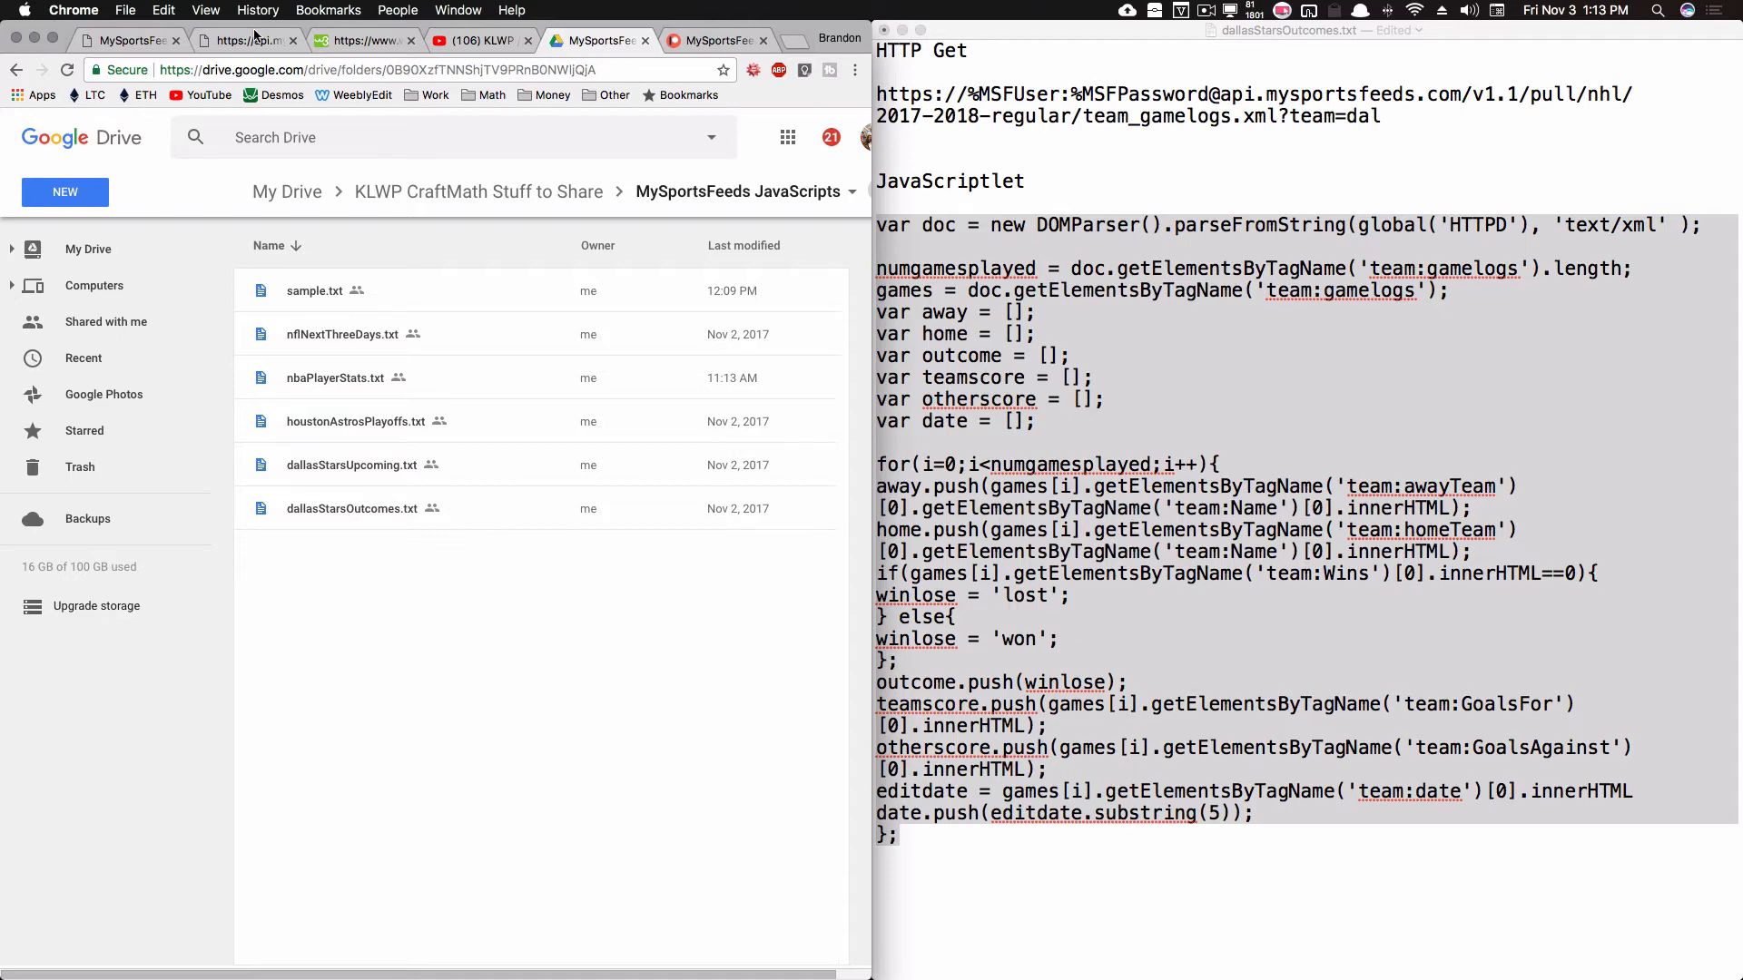
Step: View the Dallas Stars team_gamelogs XML feed, starting at the Golden Knights game
left_click(244, 40)
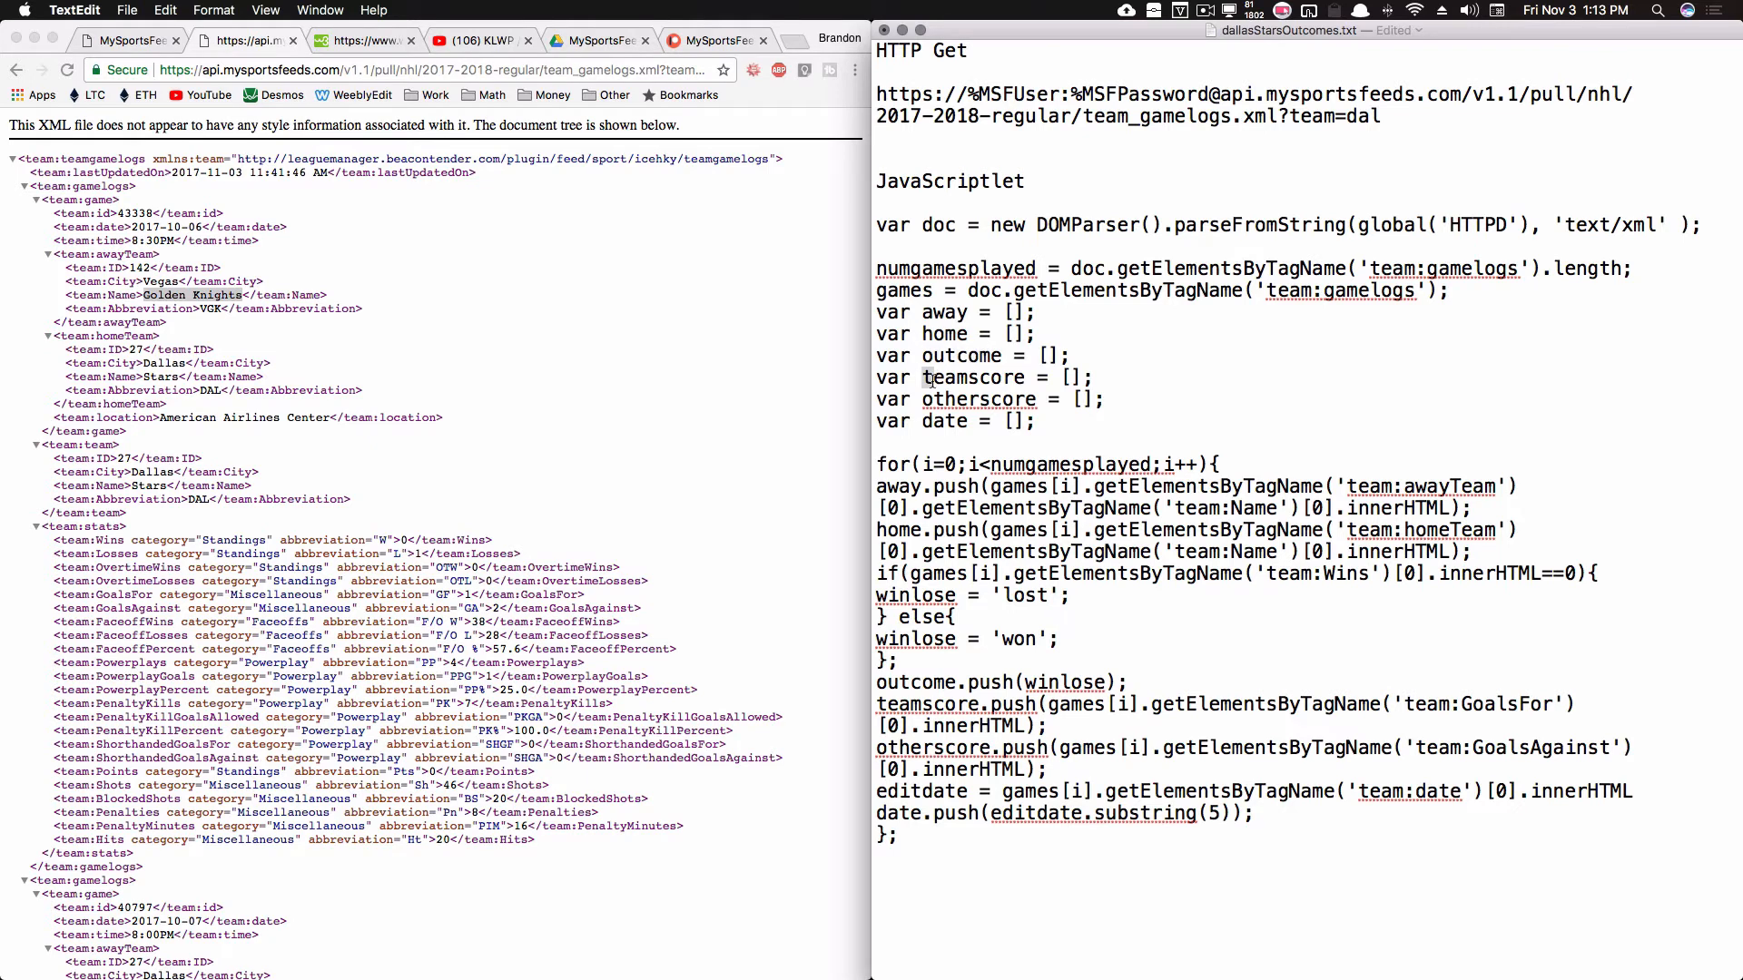
double_click(974, 377)
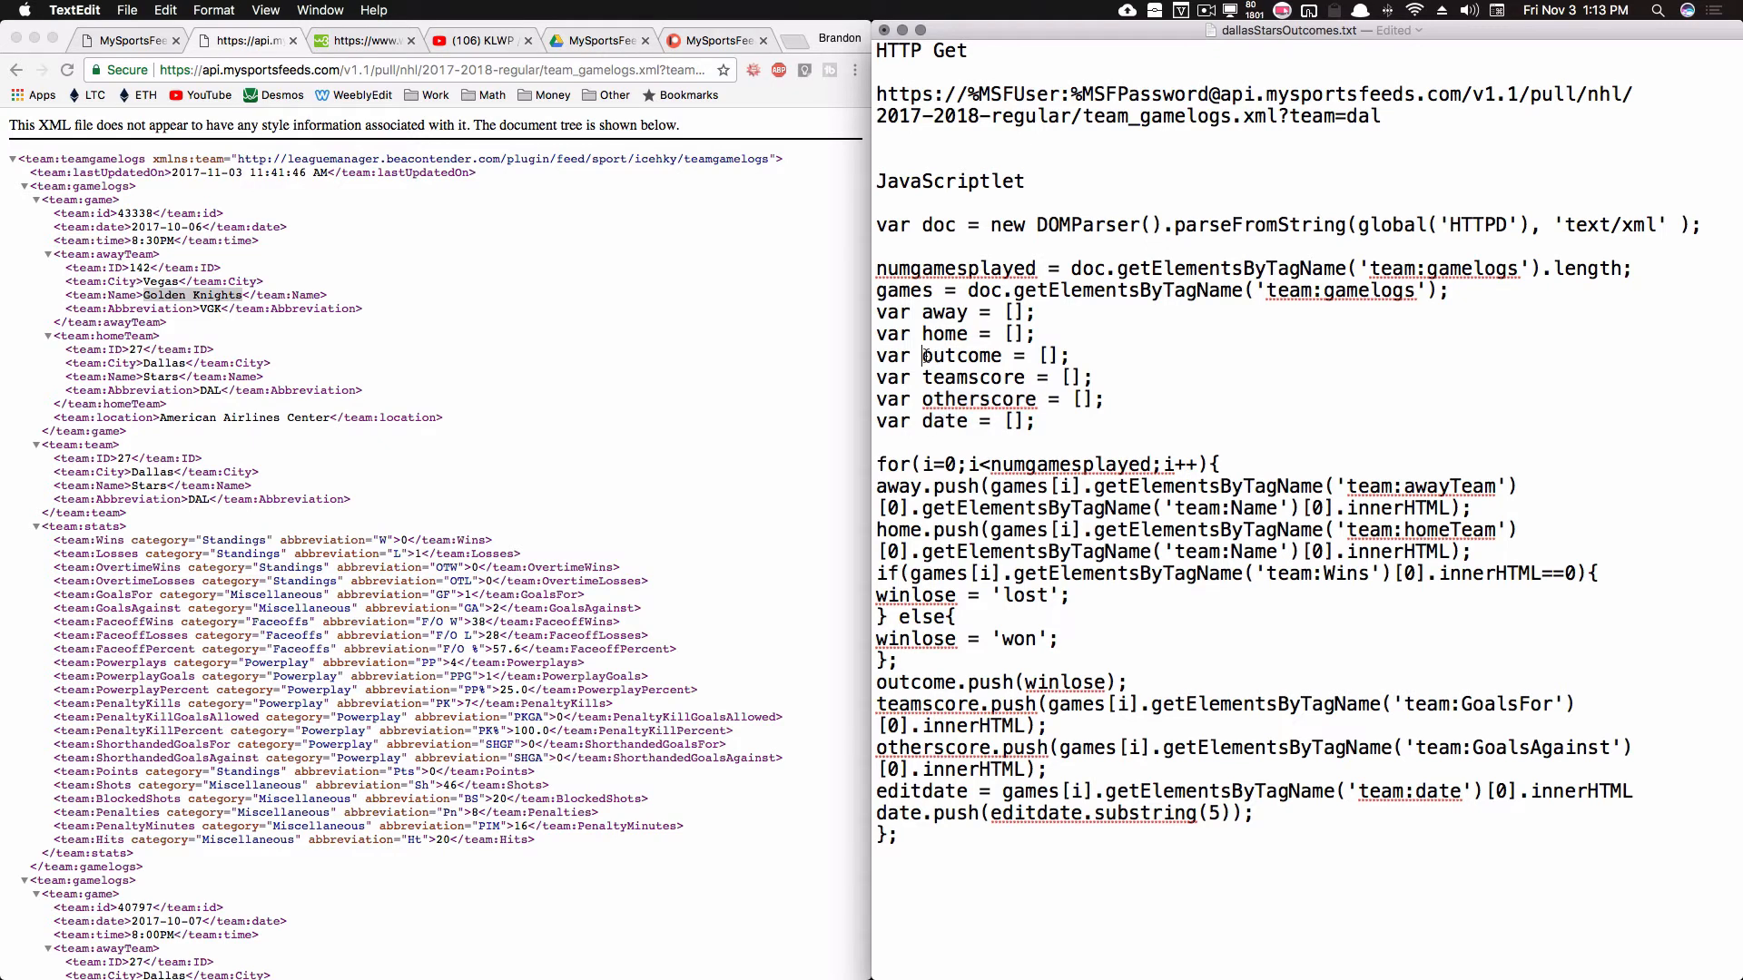
double_click(962, 354)
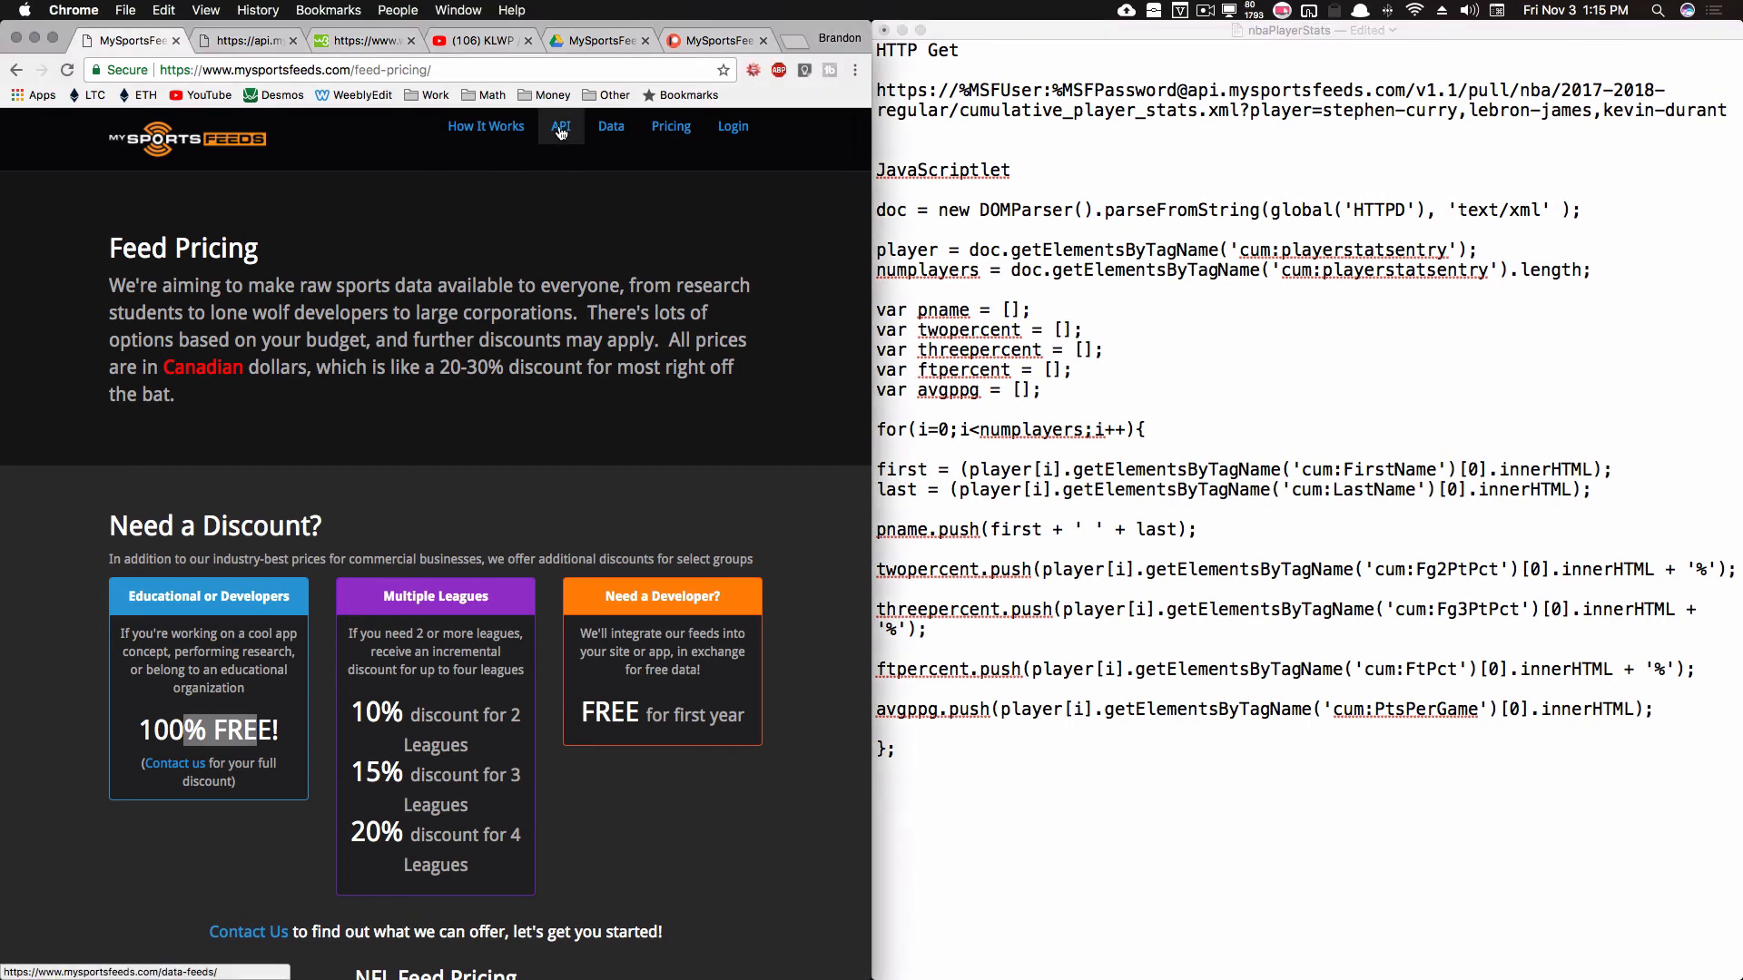
Step: Open the NHL Daily Game Schedule API documentation with its pull URL syntax
left_click(560, 125)
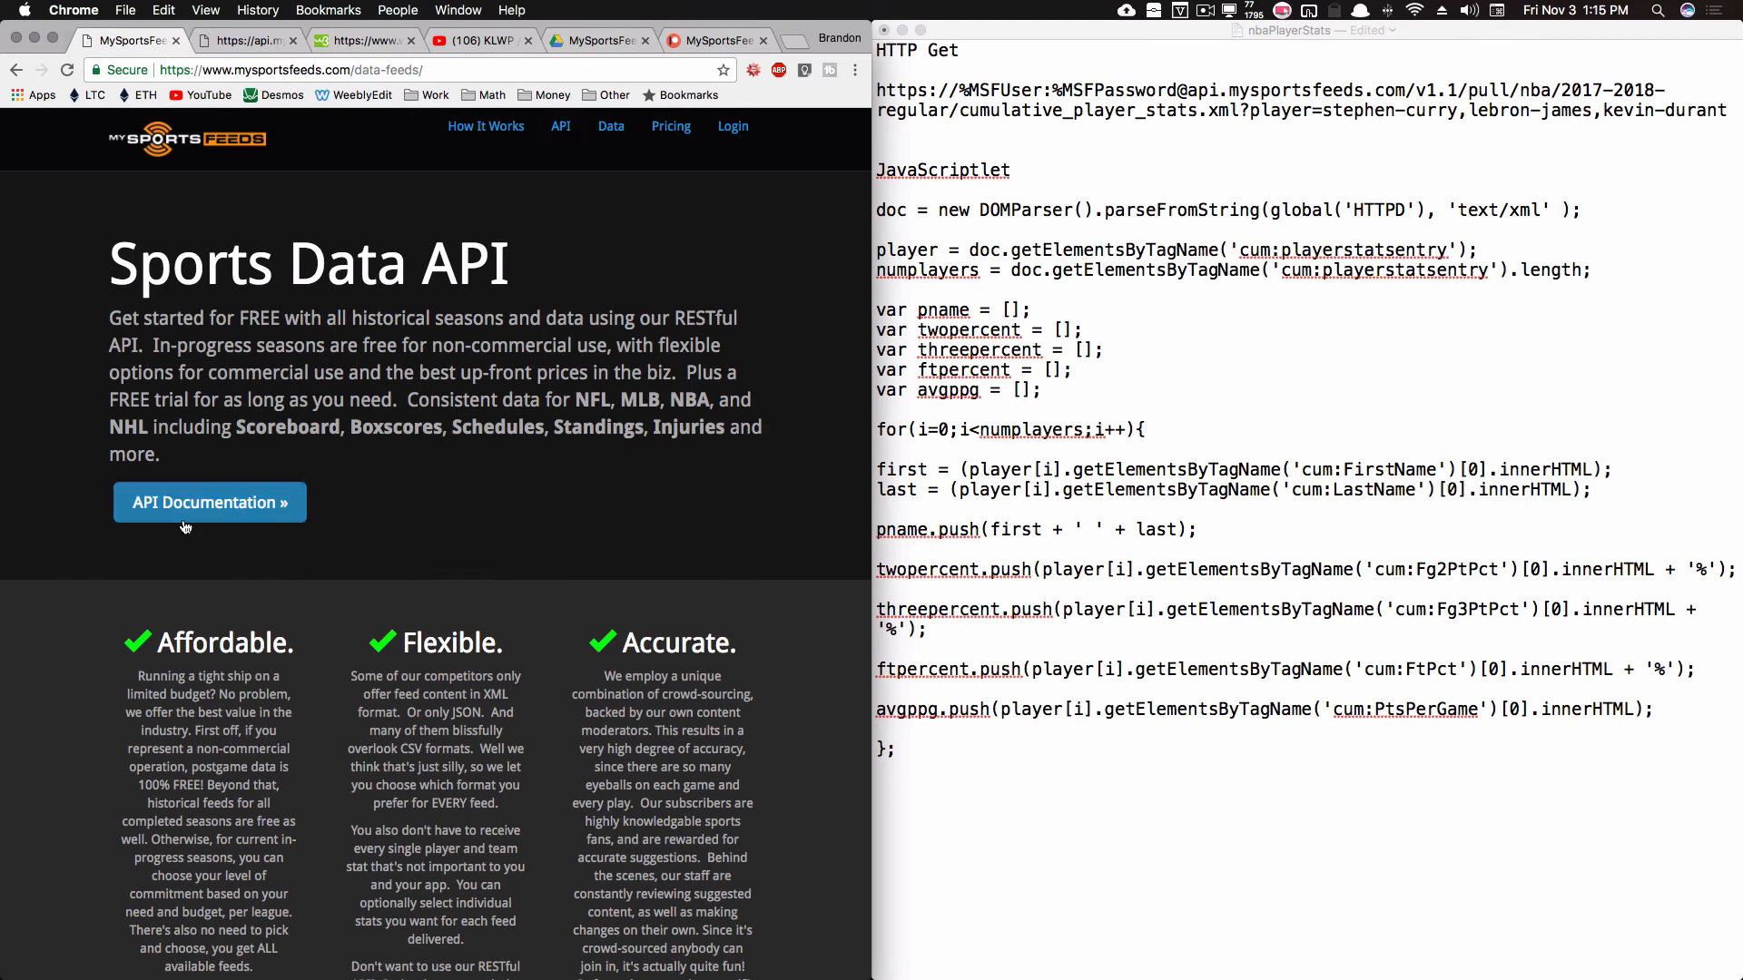
left_click(209, 502)
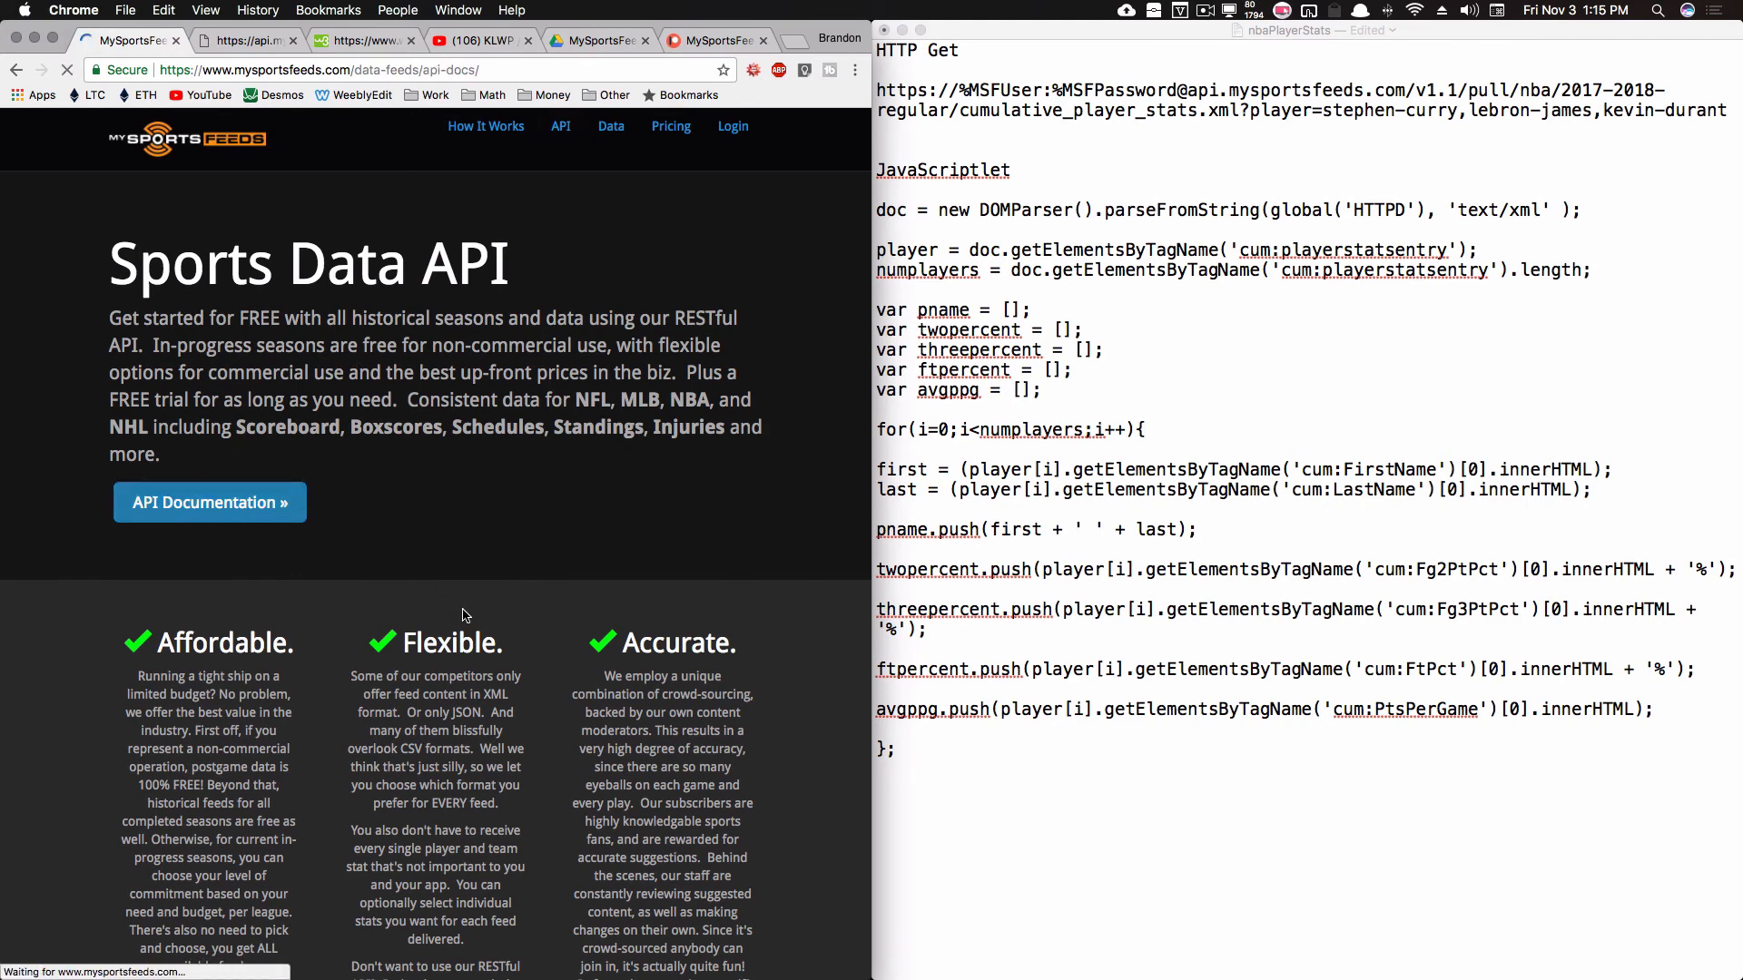
left_click(209, 502)
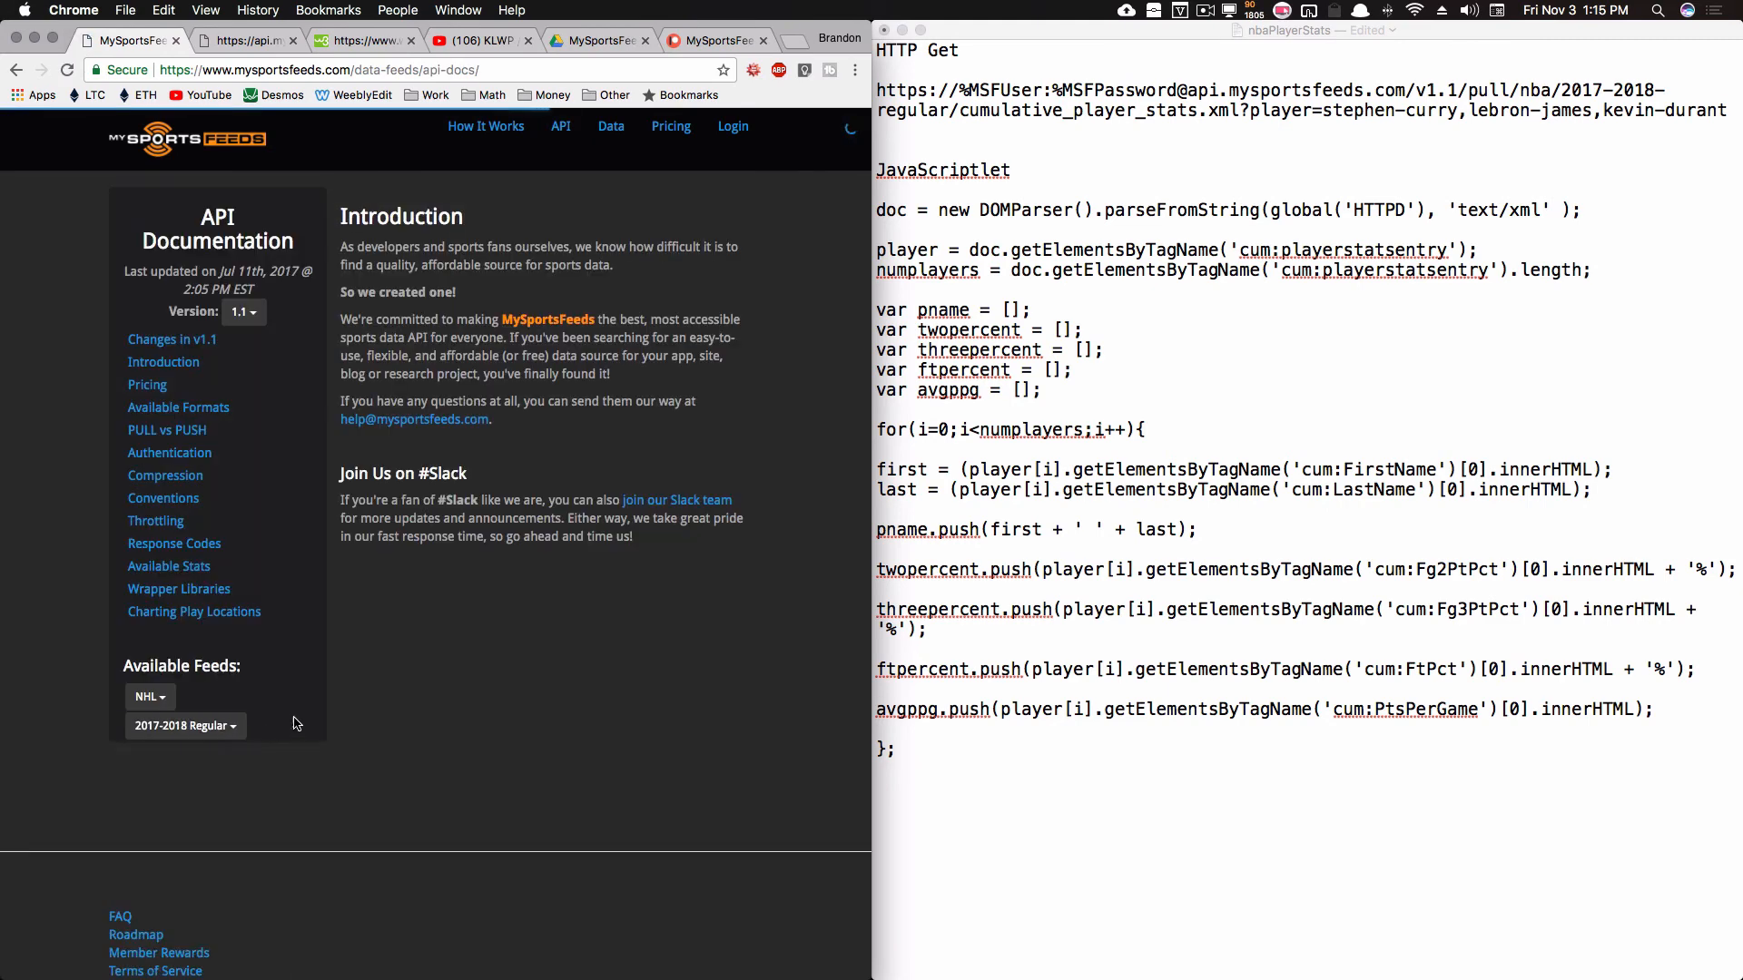
left_click(148, 696)
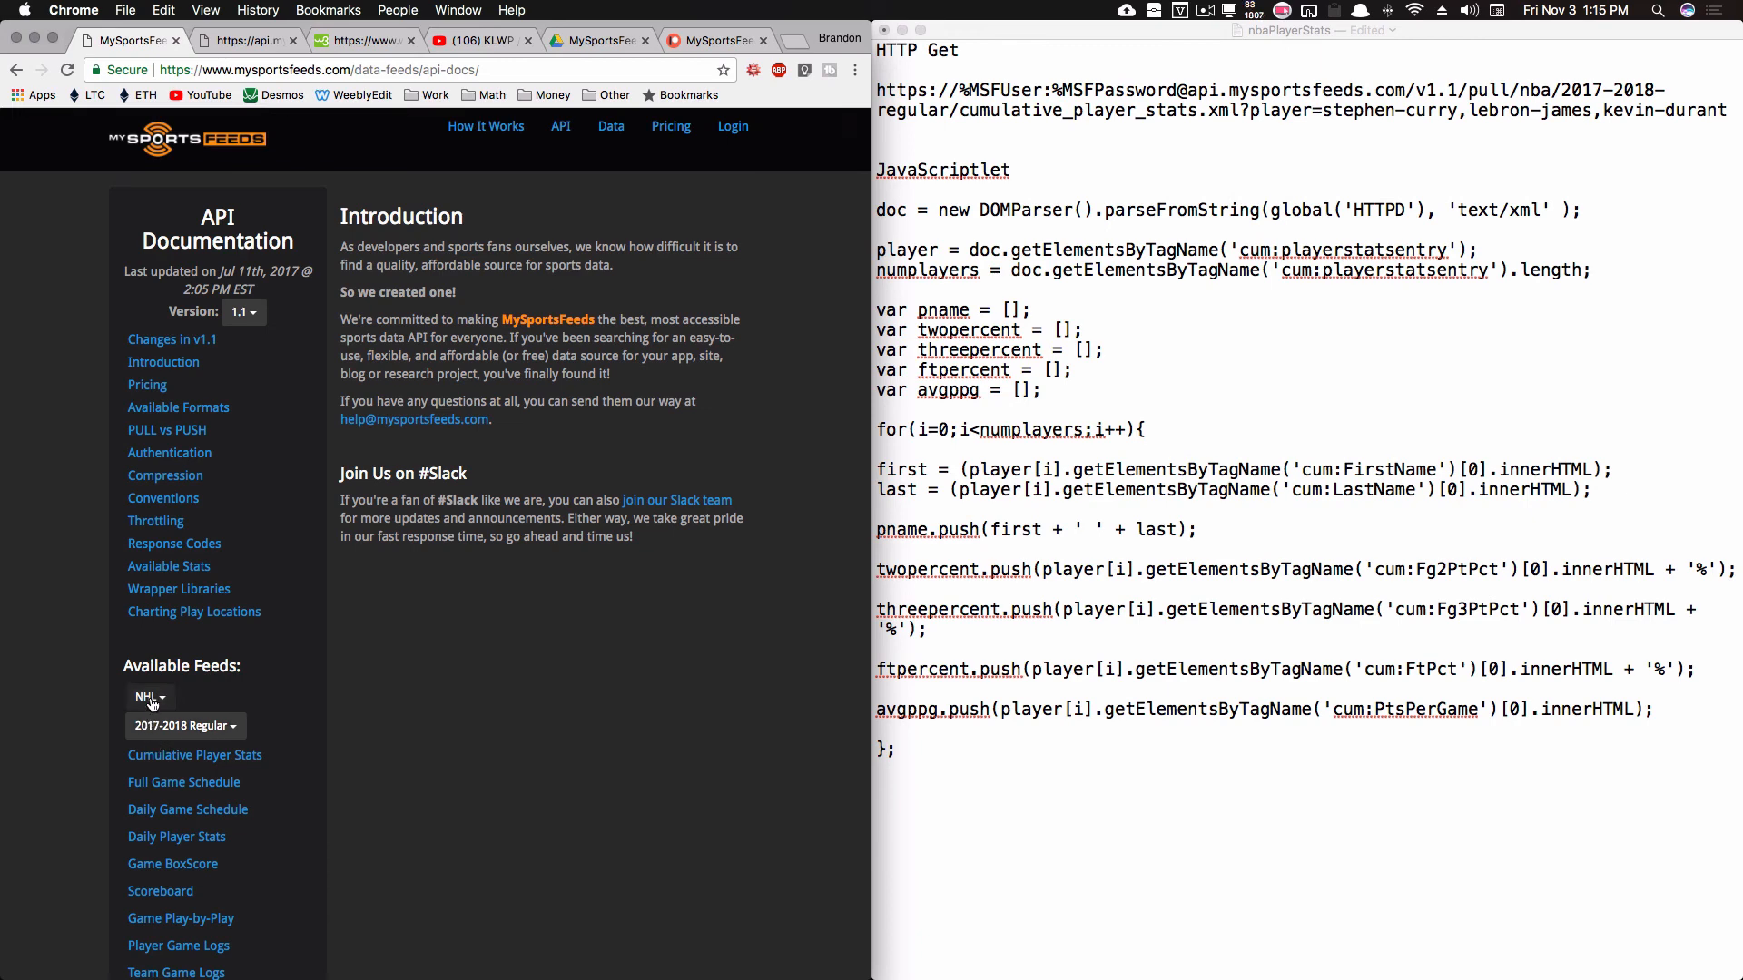
scroll("down", 3)
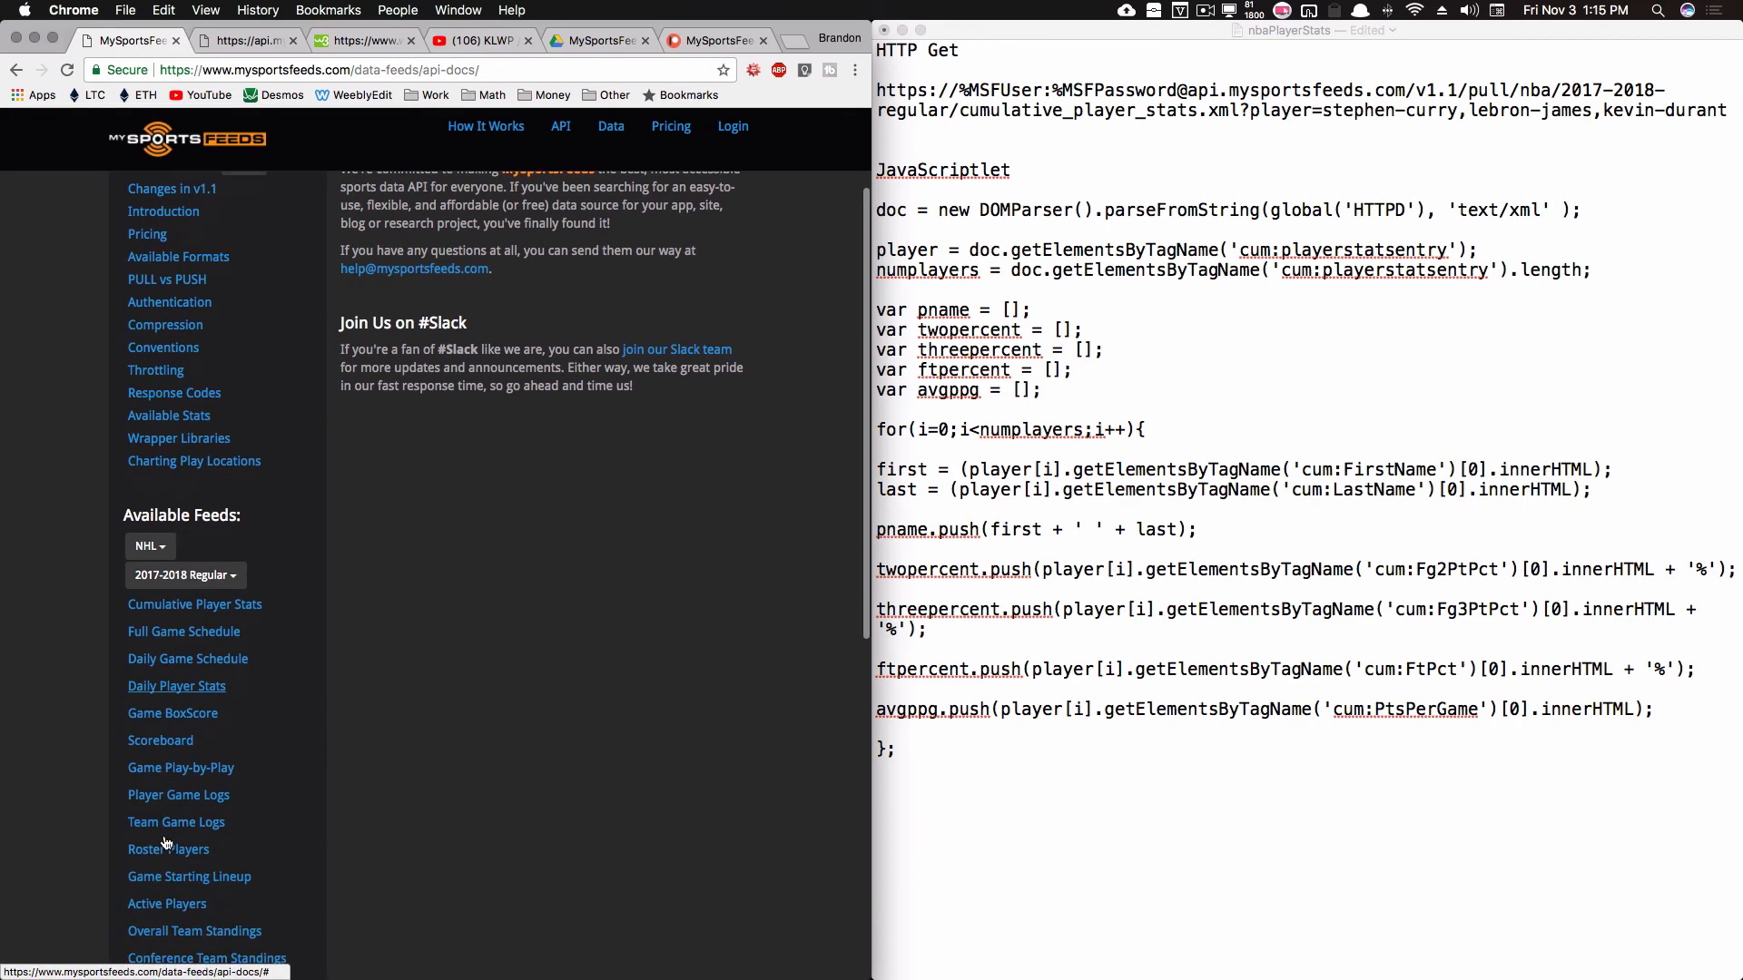
left_click(187, 658)
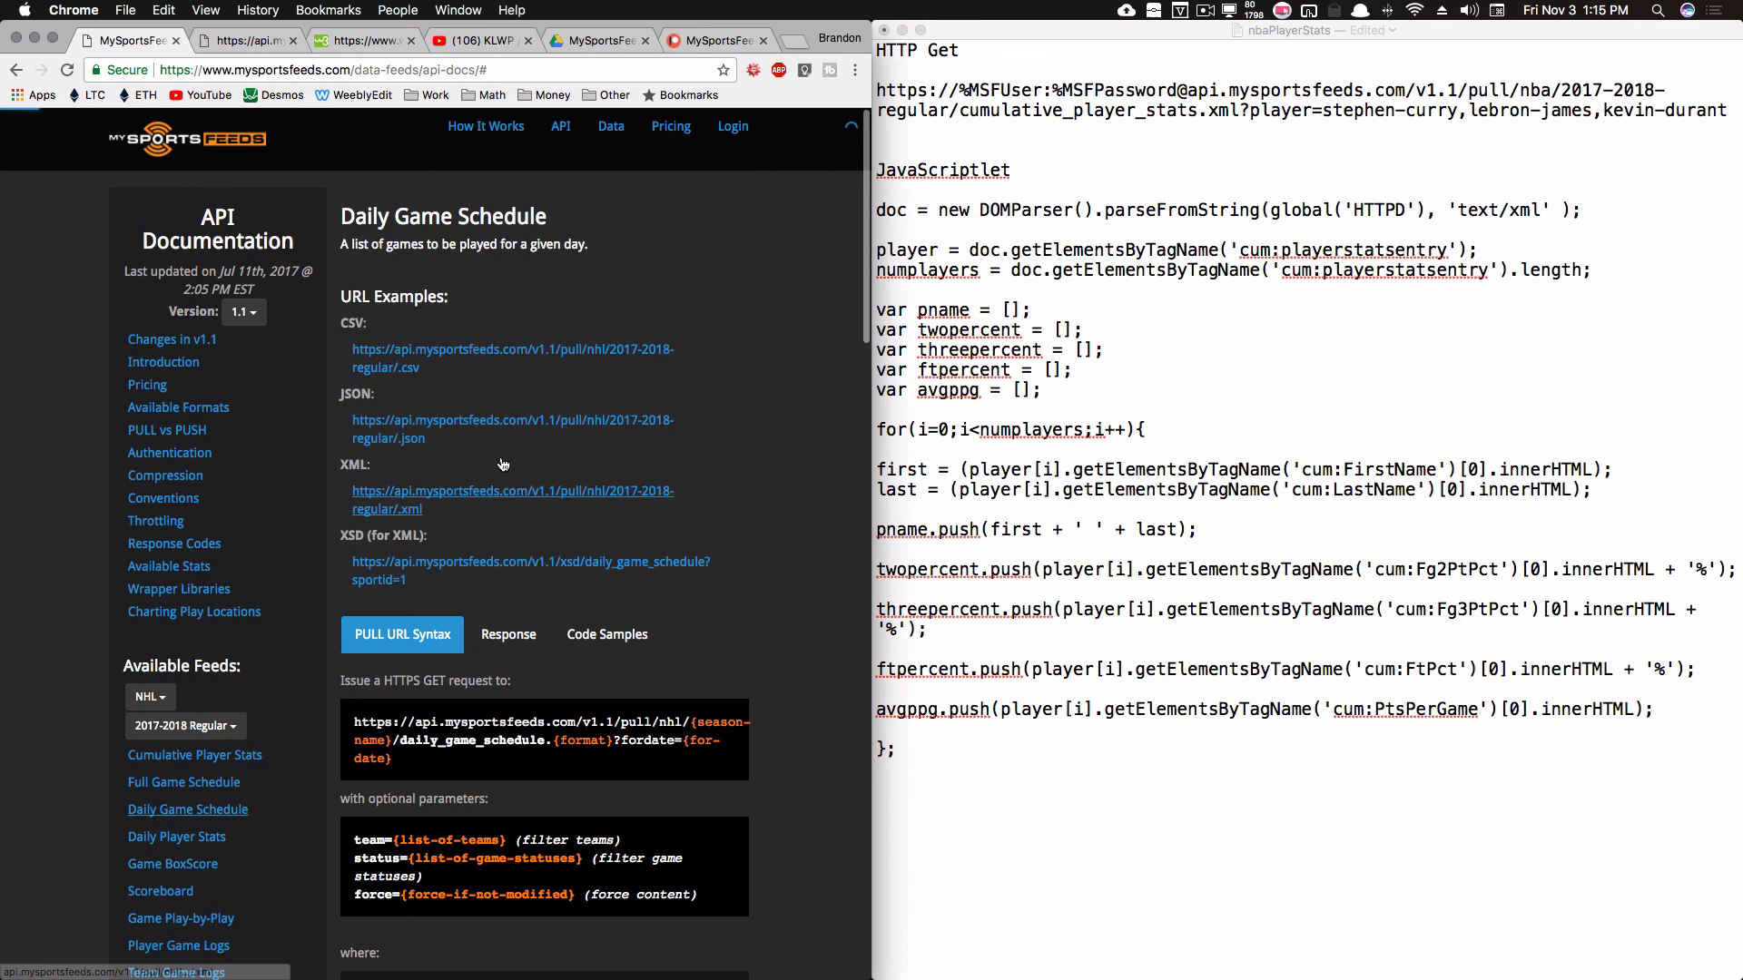
scroll("down", 3)
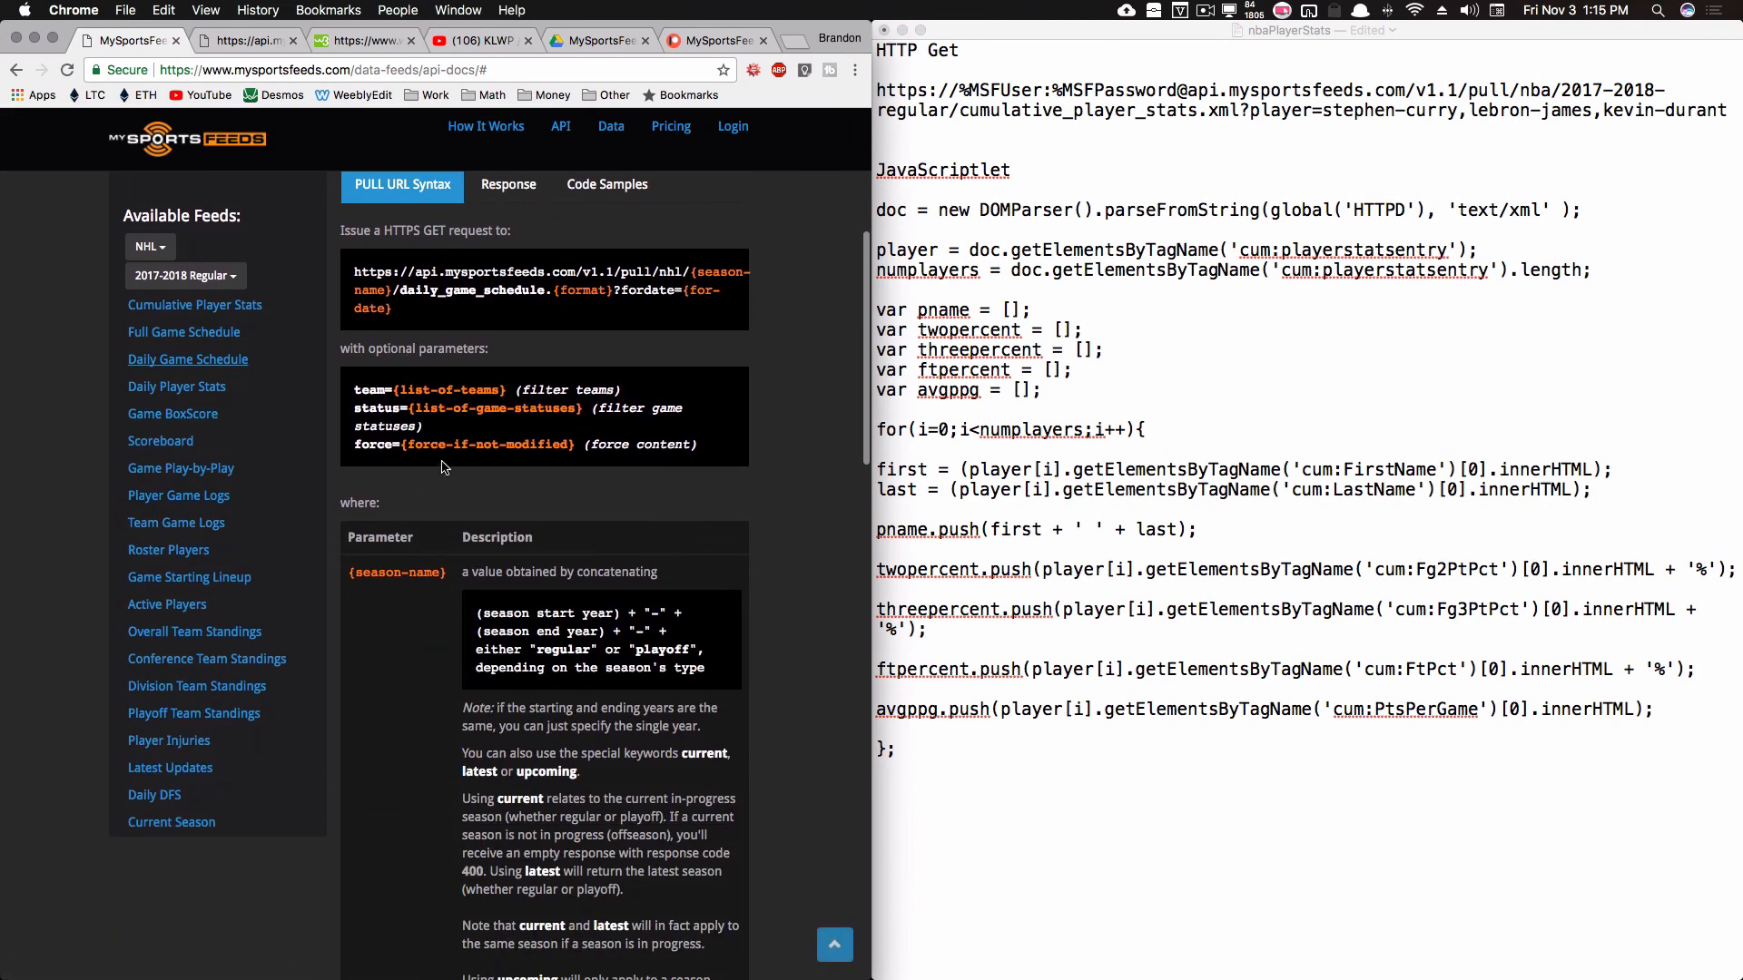